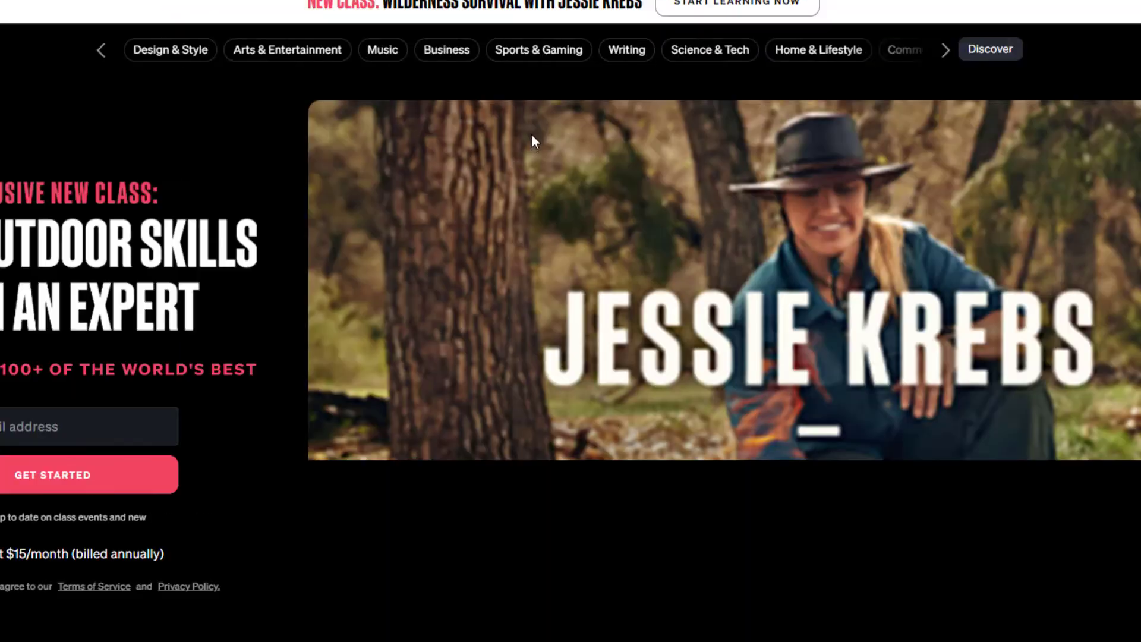
# - Advance the Trending carousel twice to show the next instructor cards
pyautogui.scroll(-3)
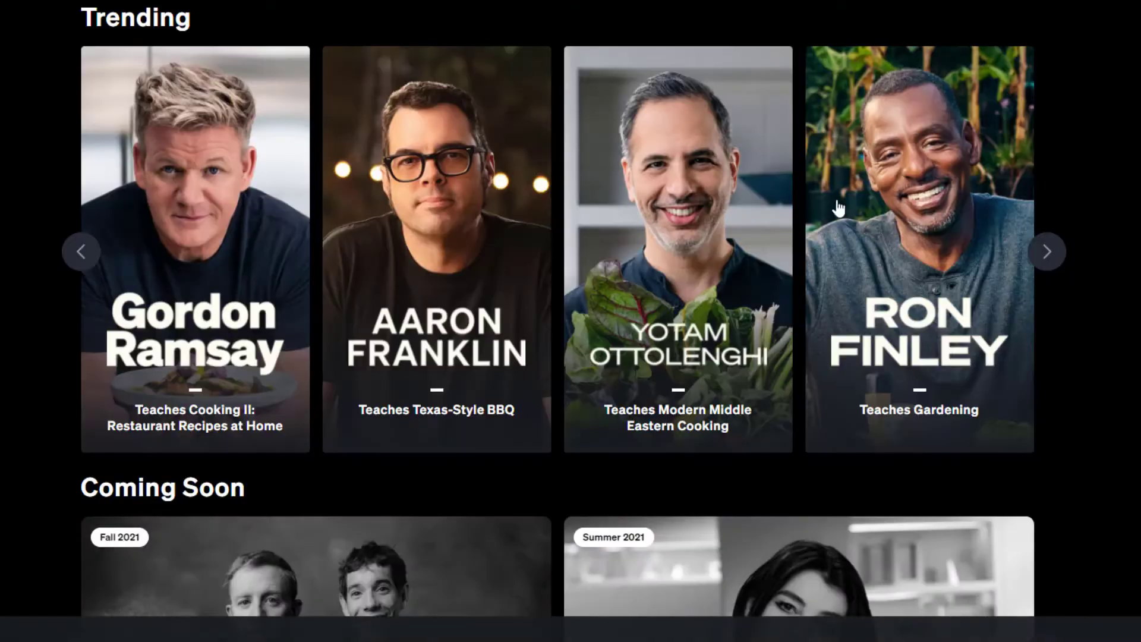
pyautogui.click(1046, 250)
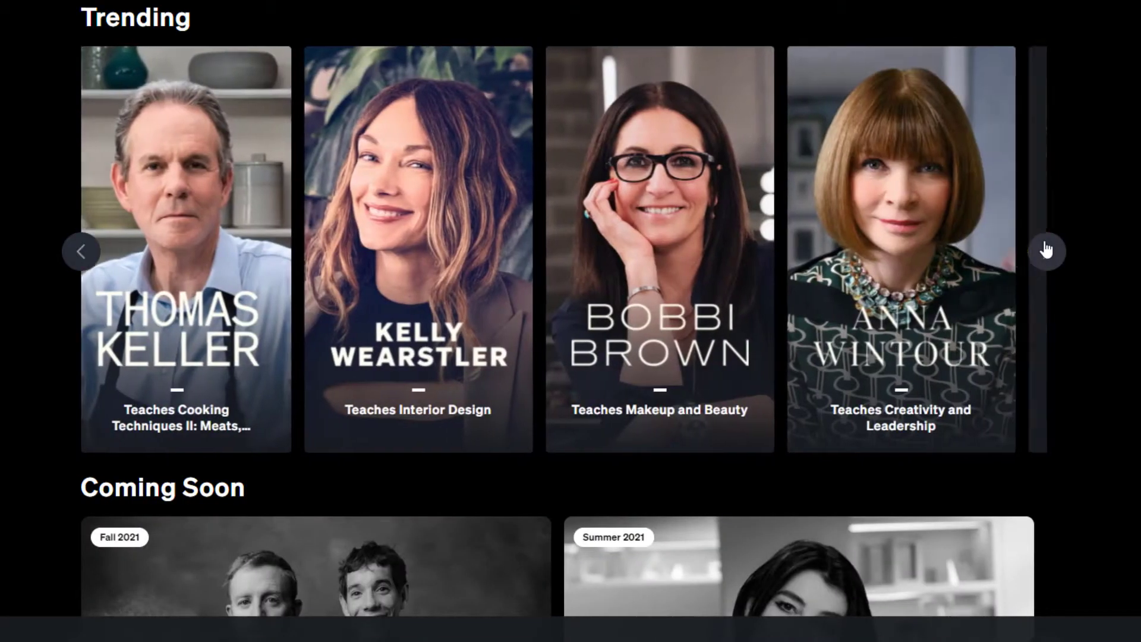
pyautogui.click(1046, 249)
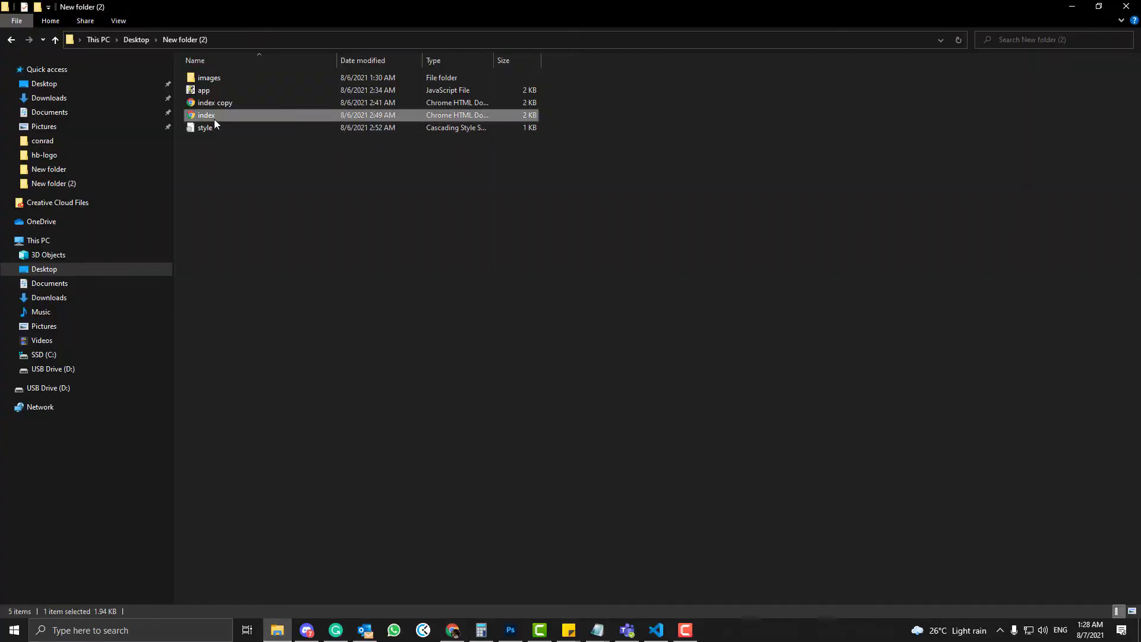
# - Launch the slider demo's index page from New folder (2) in Chrome
pyautogui.doubleClick(207, 115)
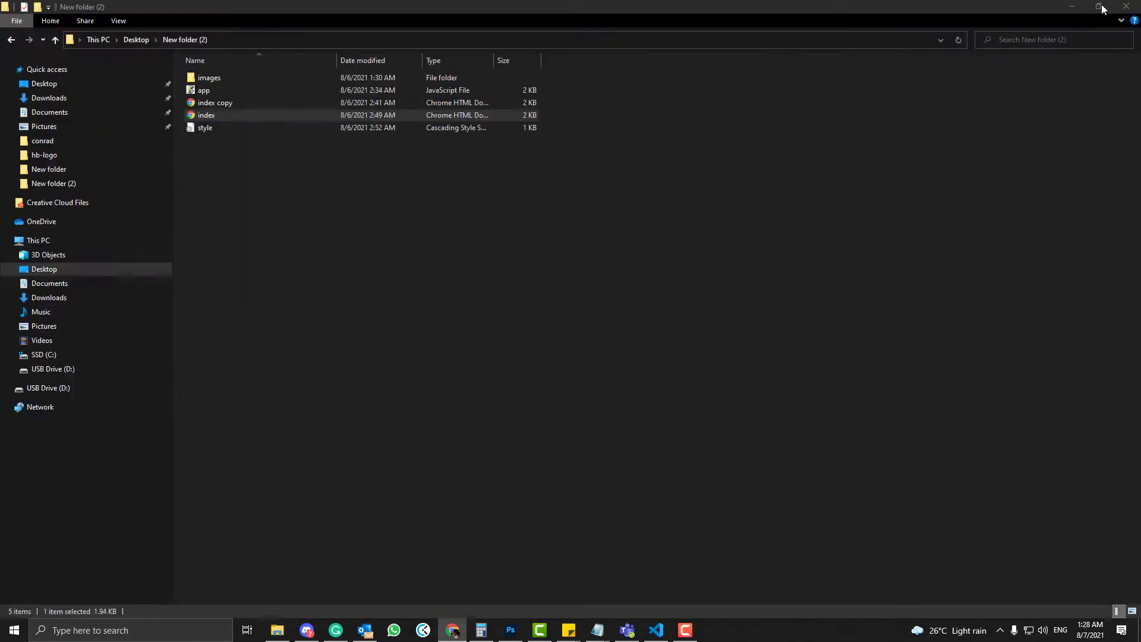
pyautogui.doubleClick(204, 116)
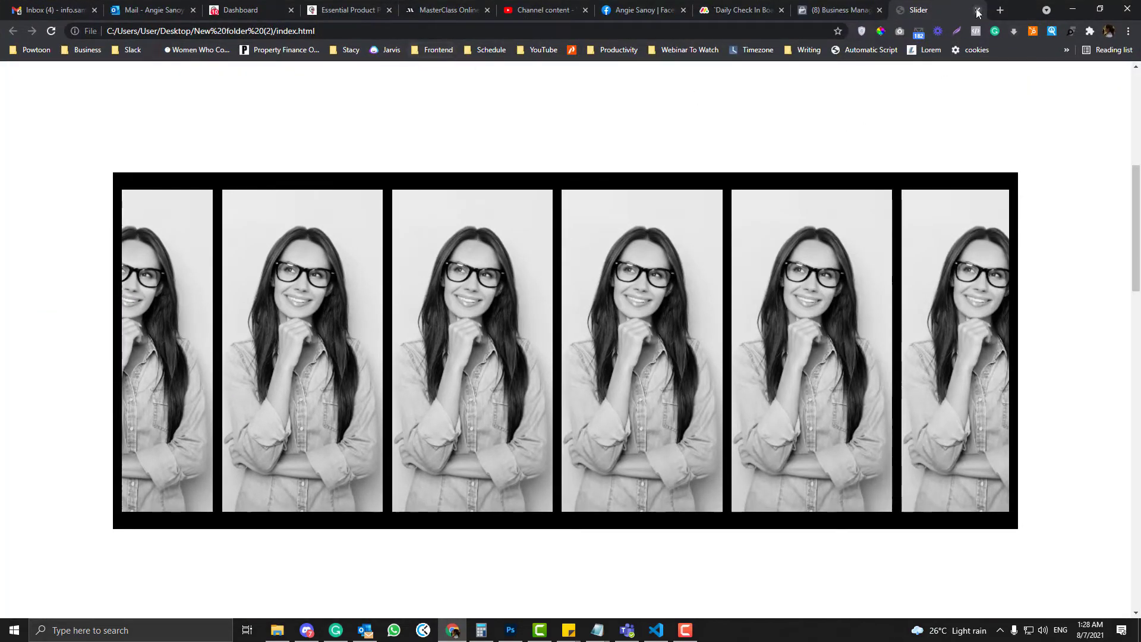
# - Close the Slider tab and advance the lesson cards carousel on the course page
pyautogui.click(378, 10)
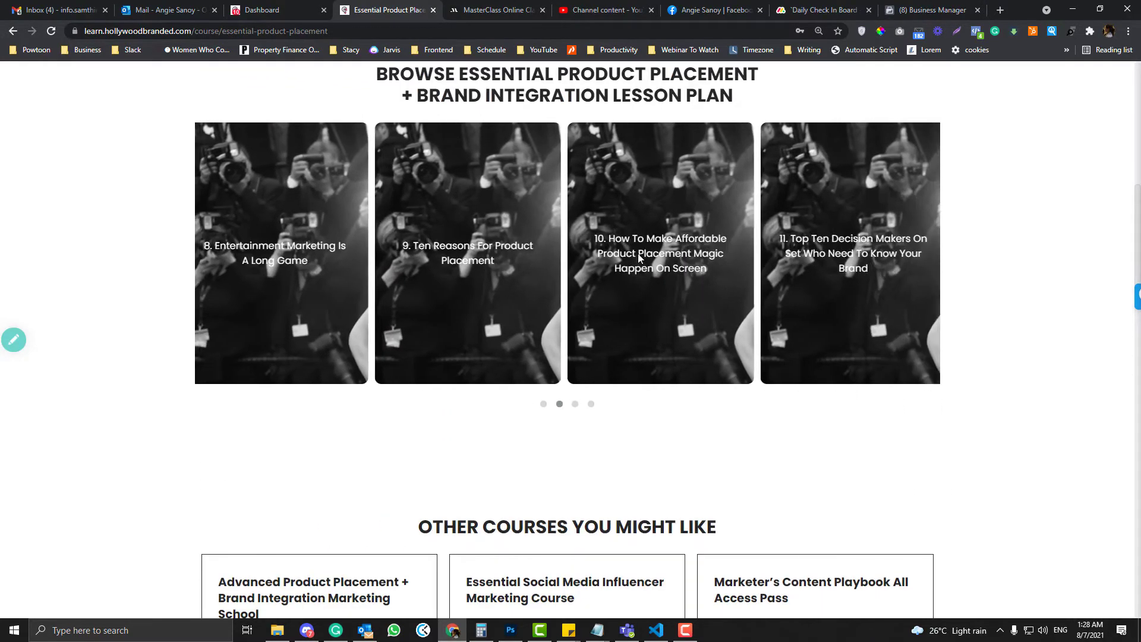
pyautogui.click(590, 404)
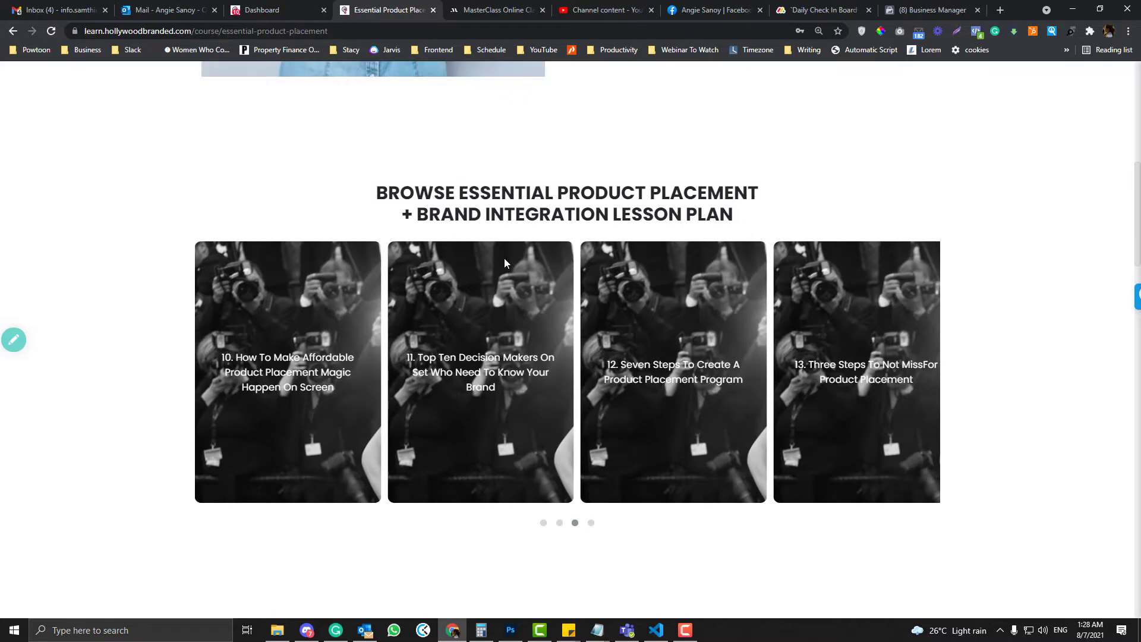
pyautogui.click(15, 340)
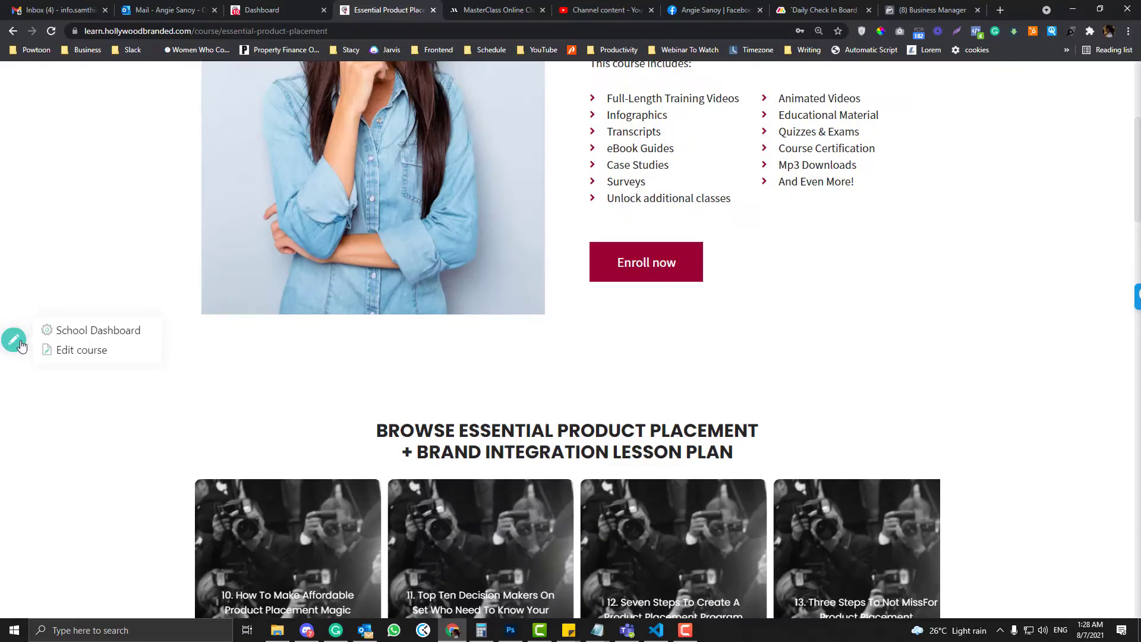
# - Open Essential Product Placement for editing via the pencil's Edit course shortcut
pyautogui.click(81, 349)
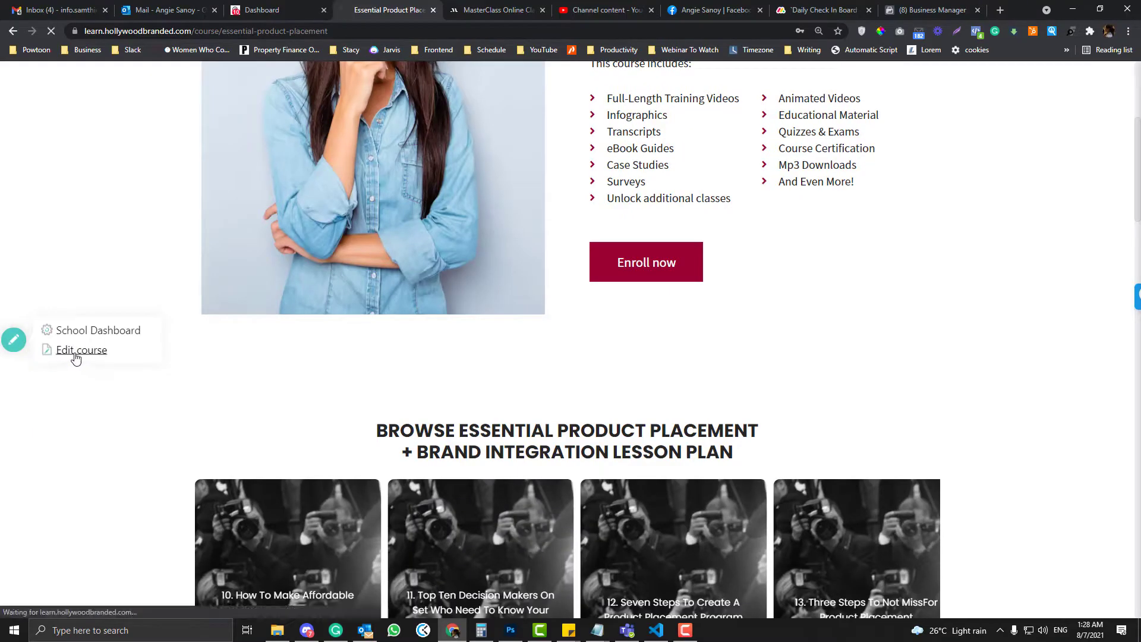
pyautogui.click(81, 350)
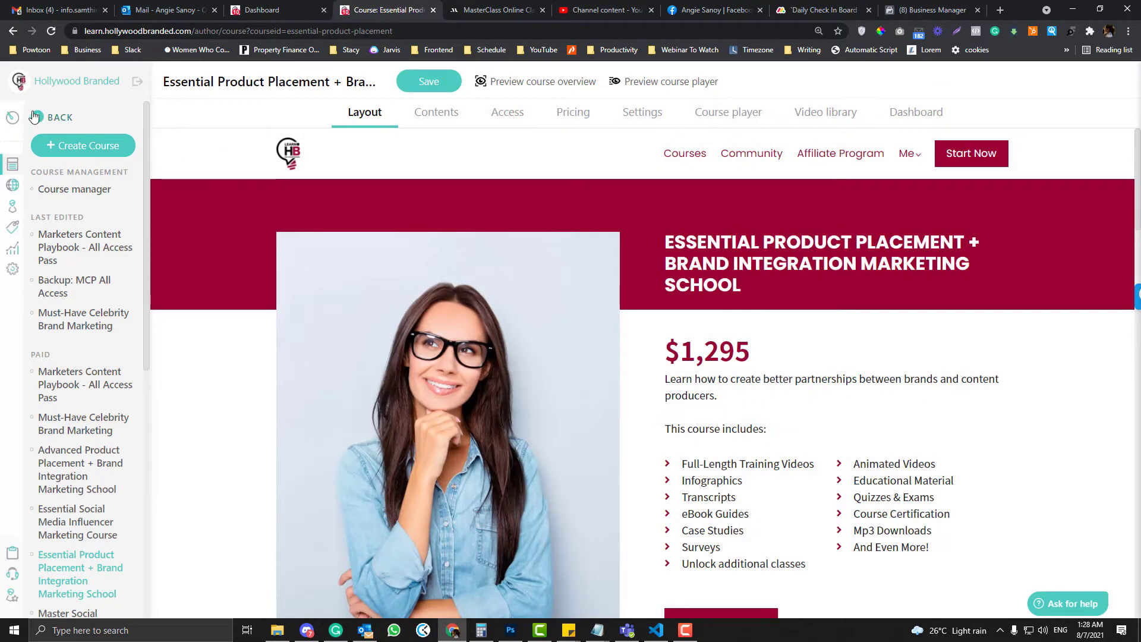
# - Launch the course page builder and expand the Site dropdown options
pyautogui.click(34, 116)
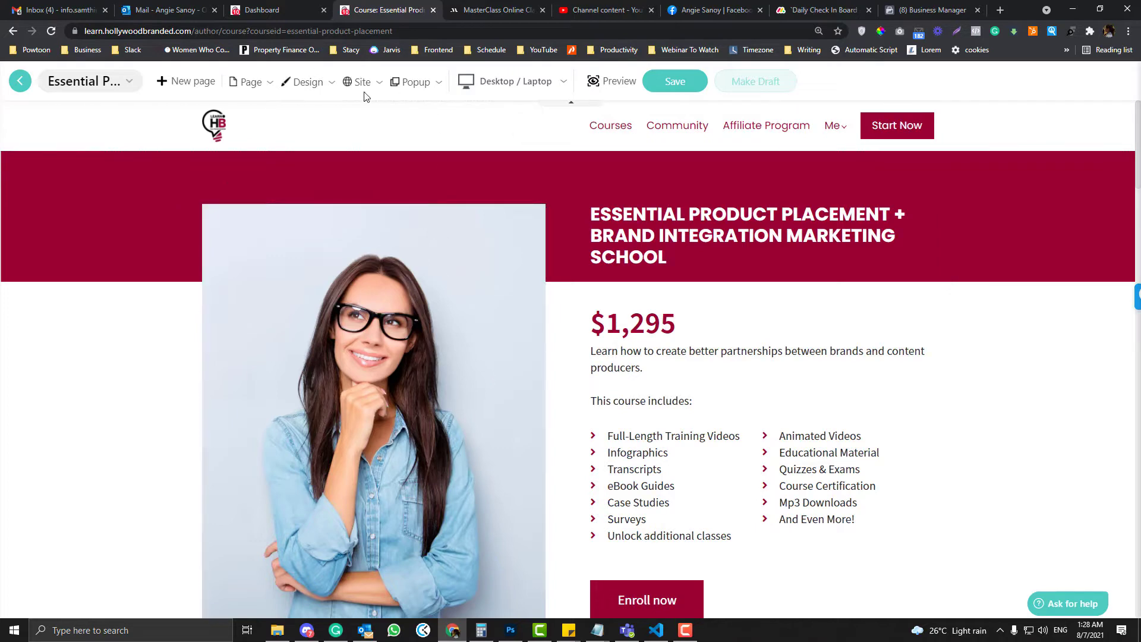
pyautogui.click(362, 81)
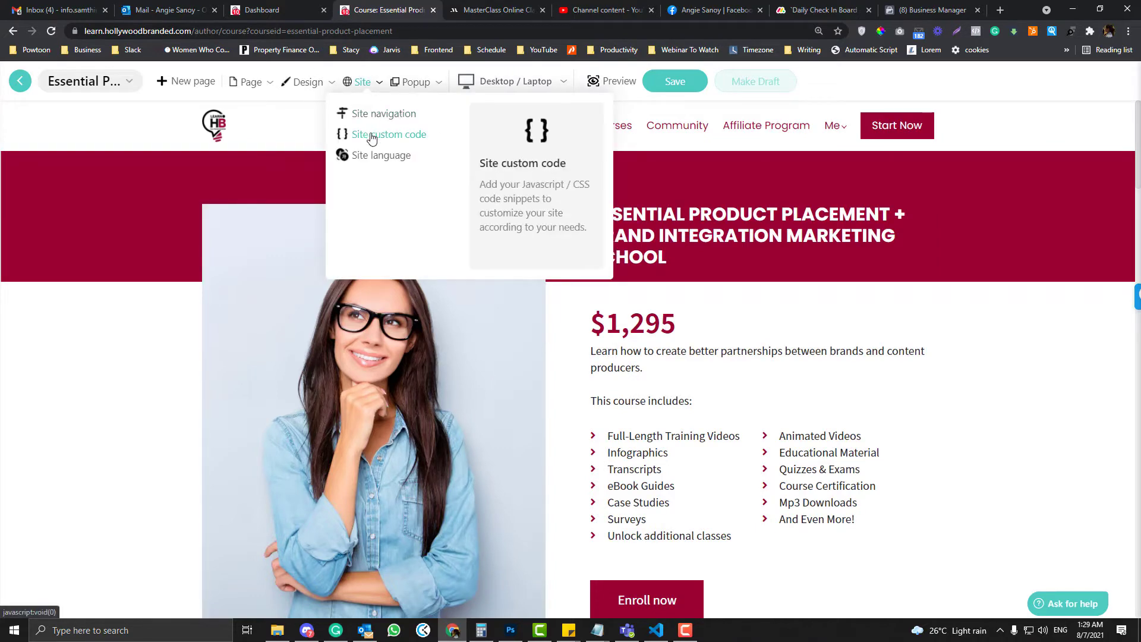
# - Save the Owl Carousel CSS links in Site custom code <head> for logged-in, then review logged-out head
pyautogui.click(387, 134)
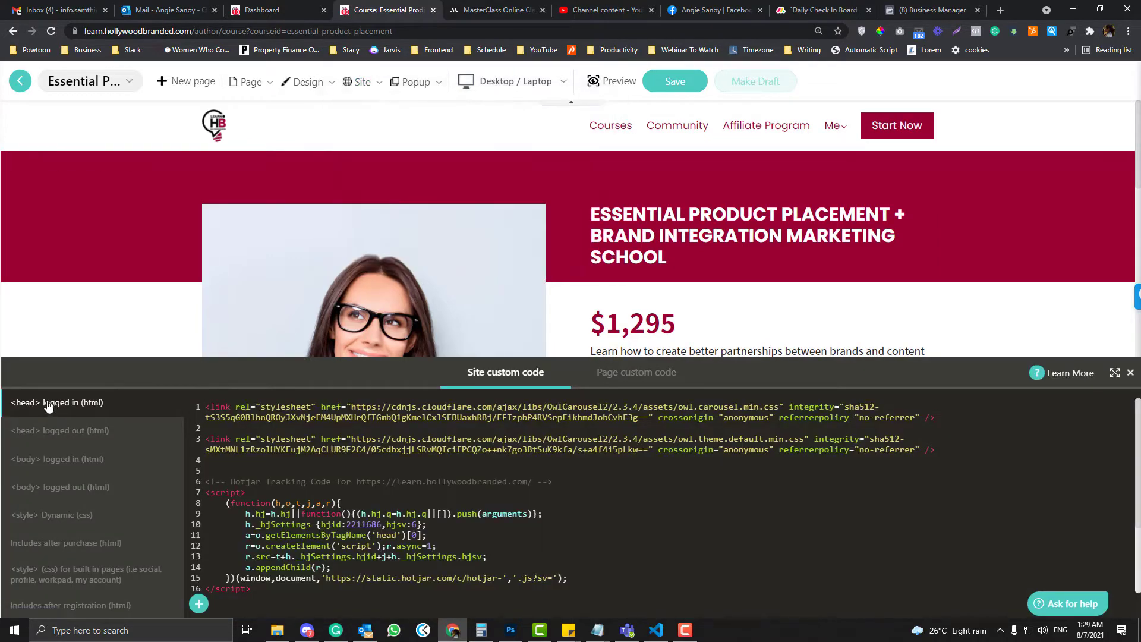
pyautogui.moveTo(497, 380)
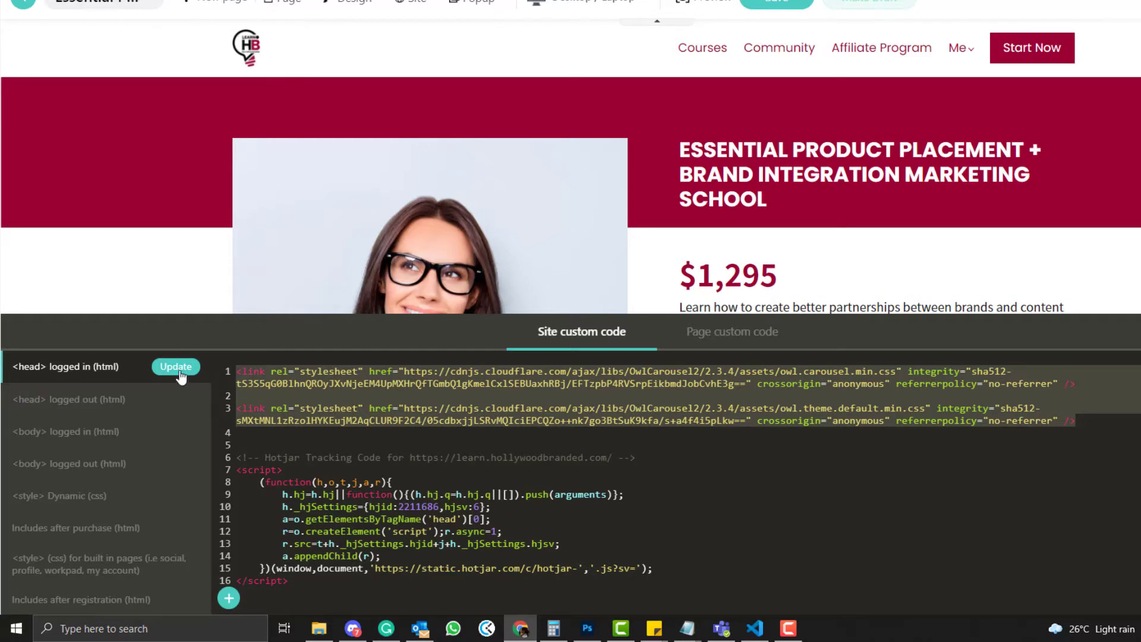
pyautogui.click(175, 366)
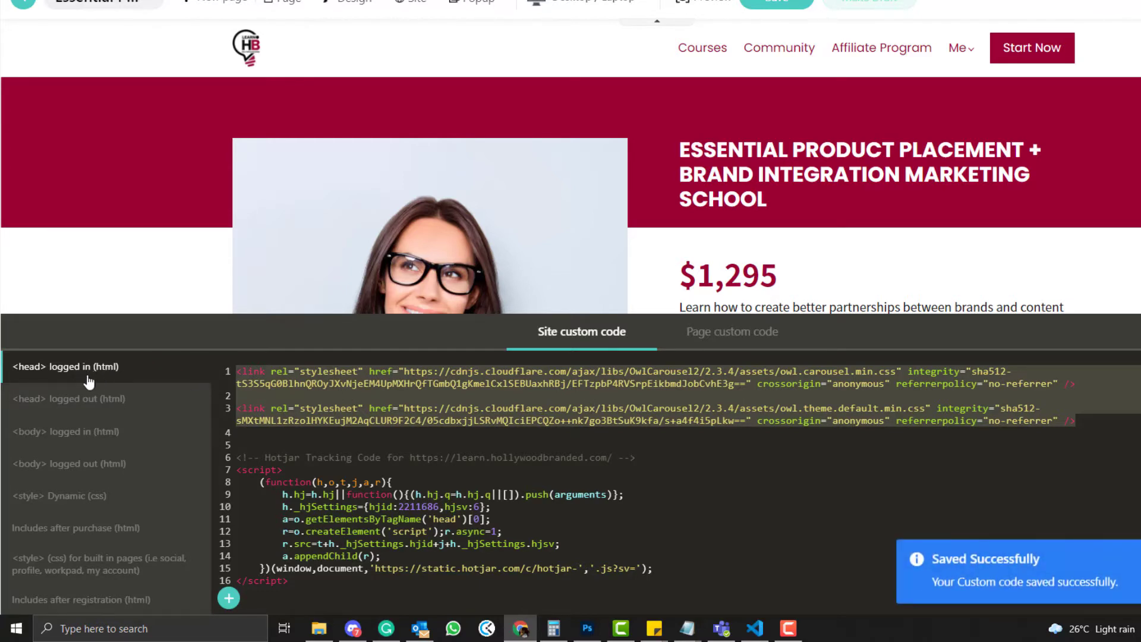
pyautogui.click(69, 399)
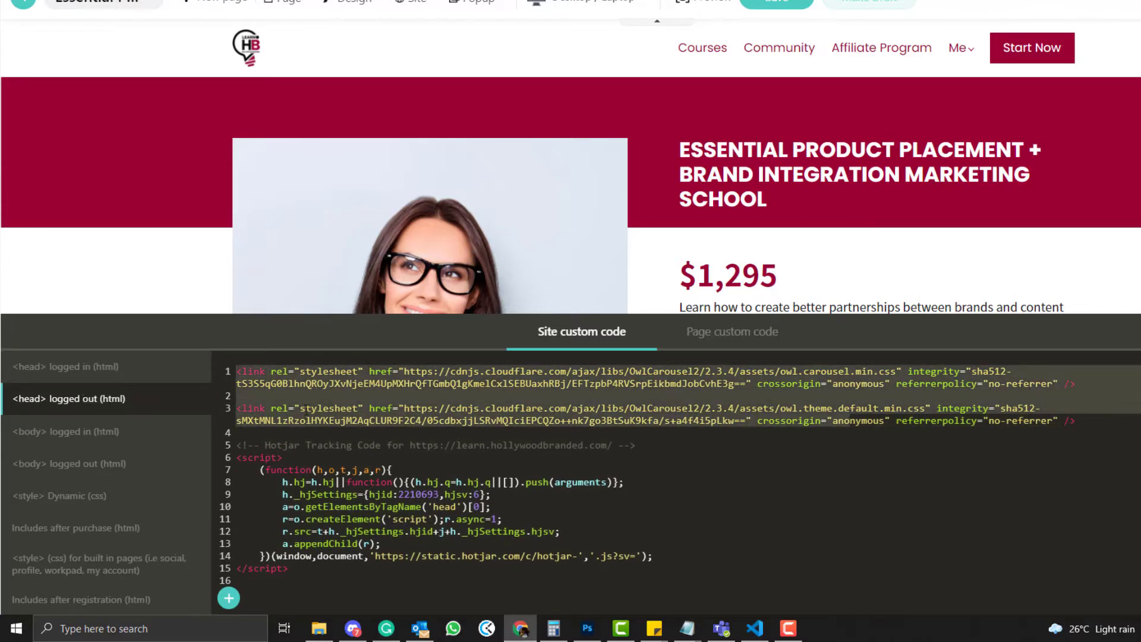
pyautogui.click(64, 365)
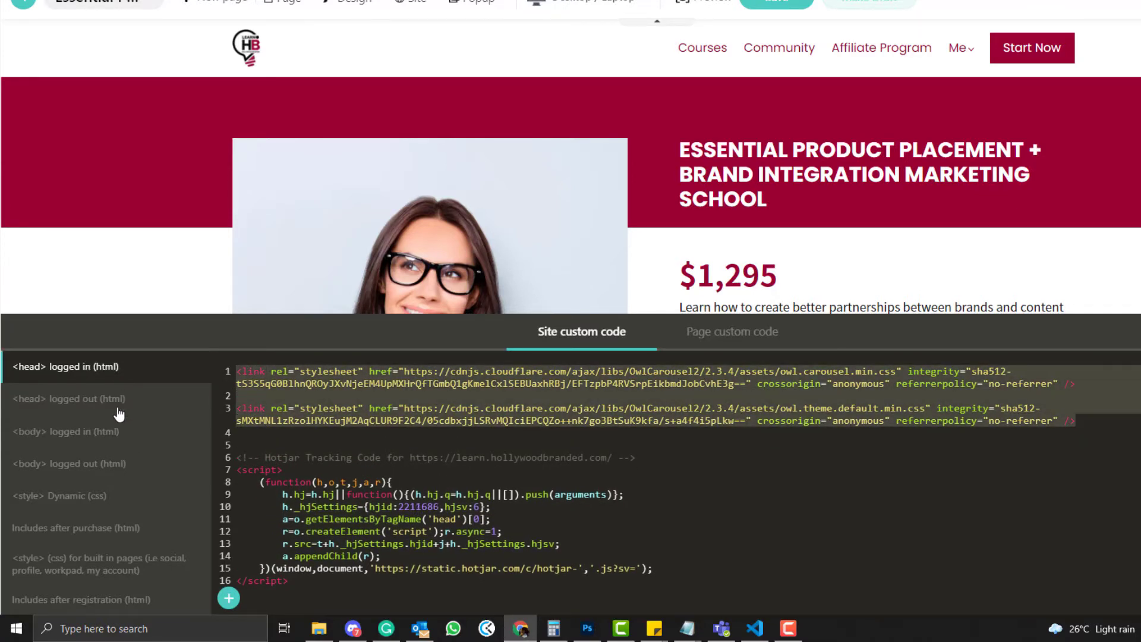
pyautogui.click(66, 398)
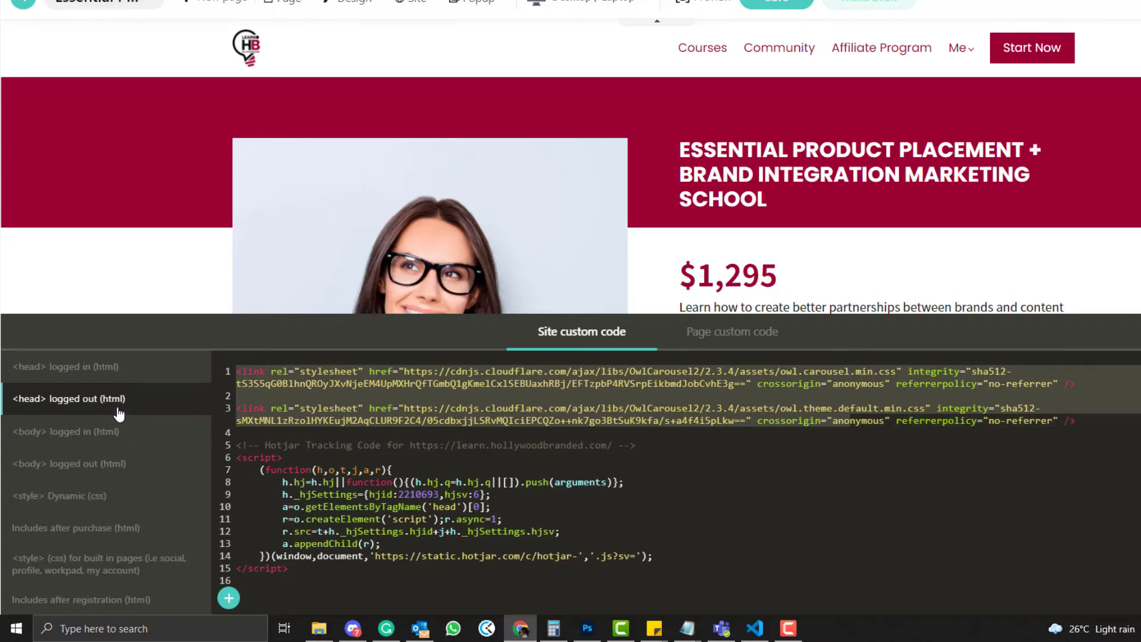
# - Add owl.carousel.min.js and init code to <body> logged-in and logged-out and save
pyautogui.click(59, 432)
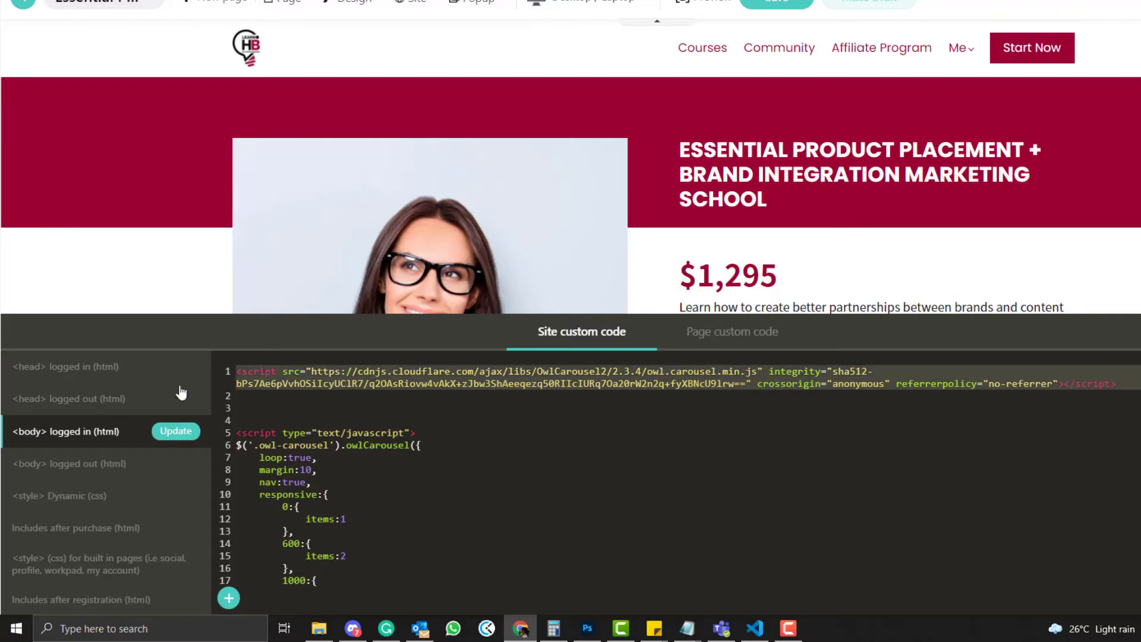
pyautogui.moveTo(77, 440)
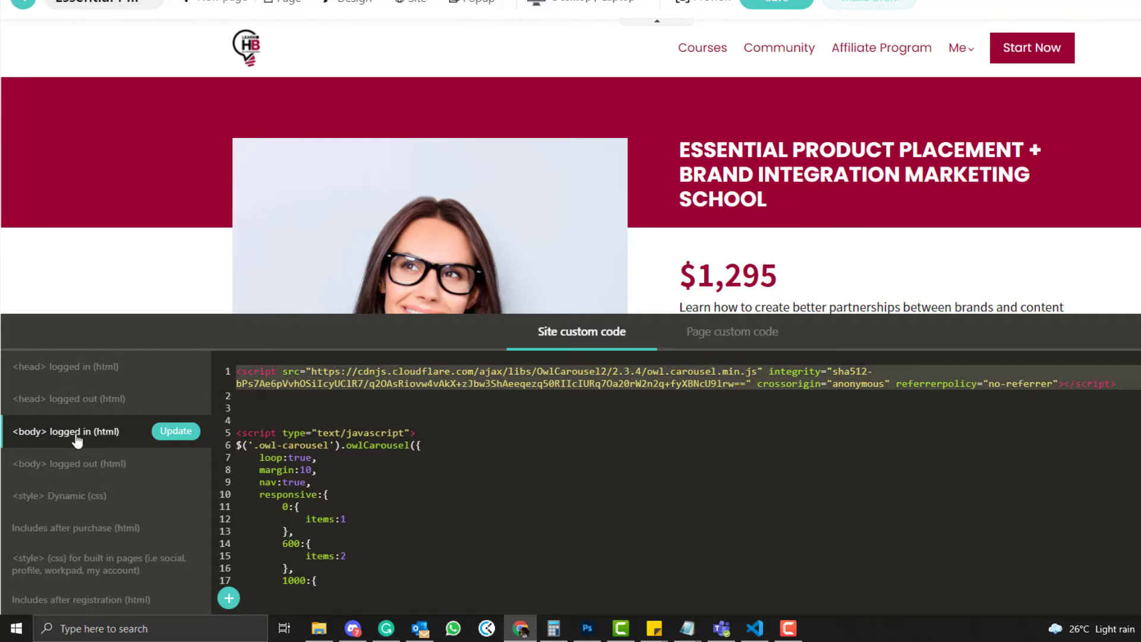
pyautogui.click(66, 463)
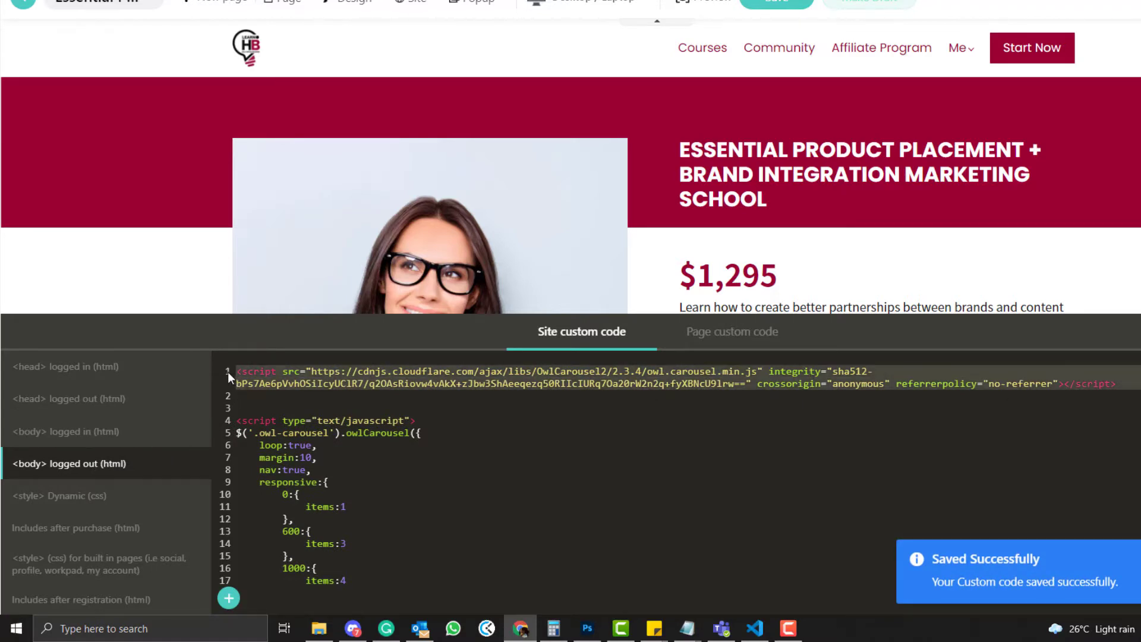
pyautogui.click(65, 431)
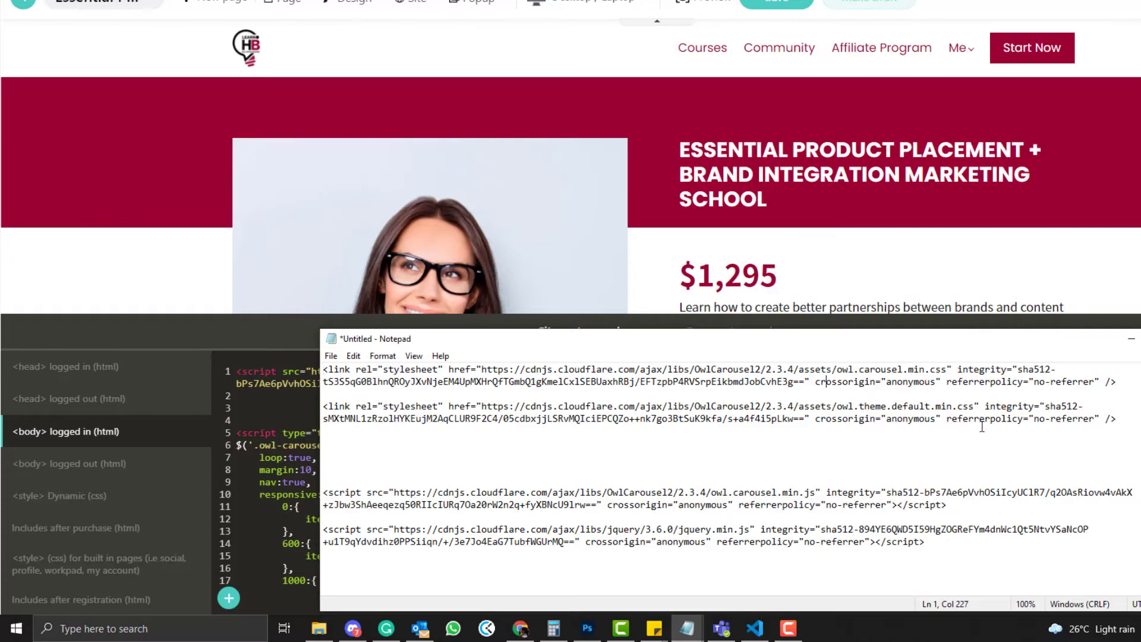
# - Select the saved carousel snippets in Notepad down to the .item h4 styles
pyautogui.moveTo(323, 407); pyautogui.dragTo(1120, 419)
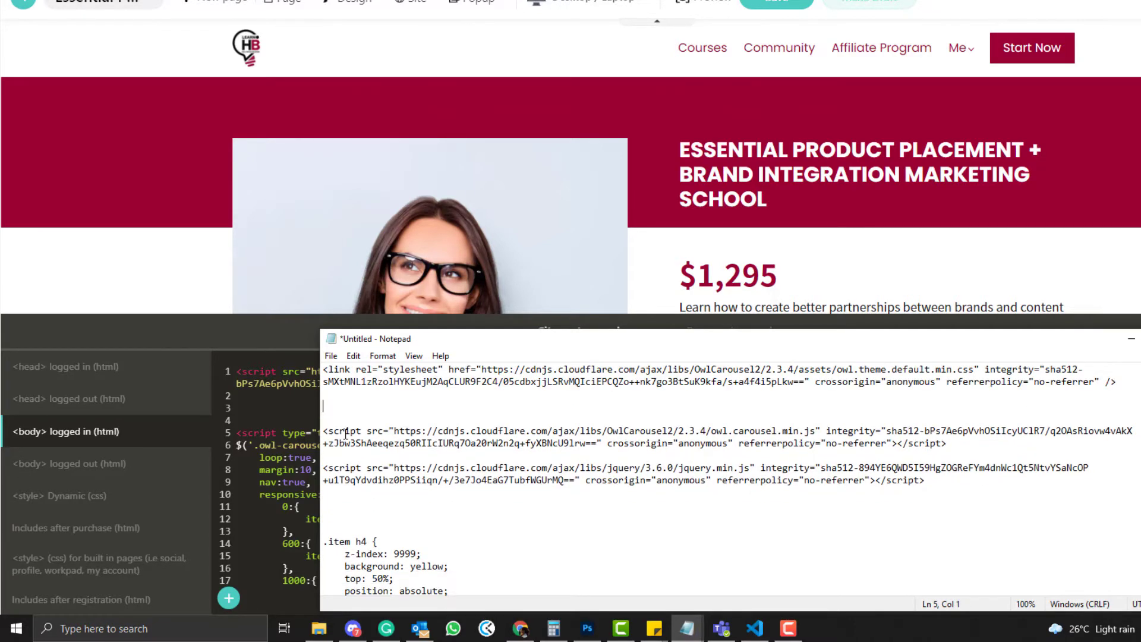
pyautogui.moveTo(325, 467); pyautogui.dragTo(924, 480)
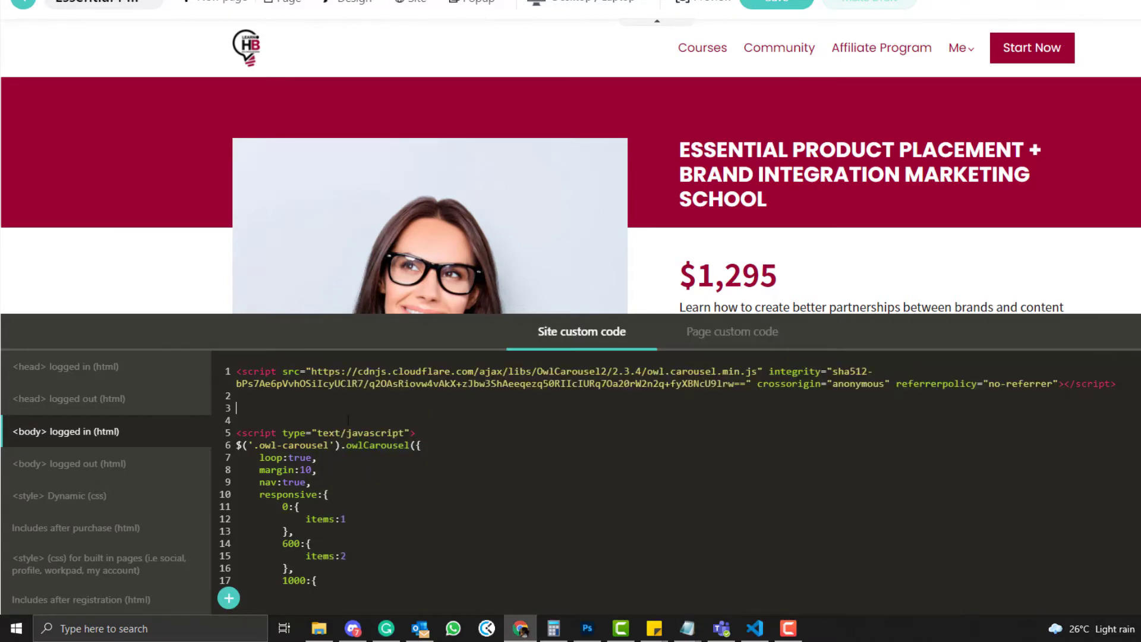
pyautogui.moveTo(122, 383)
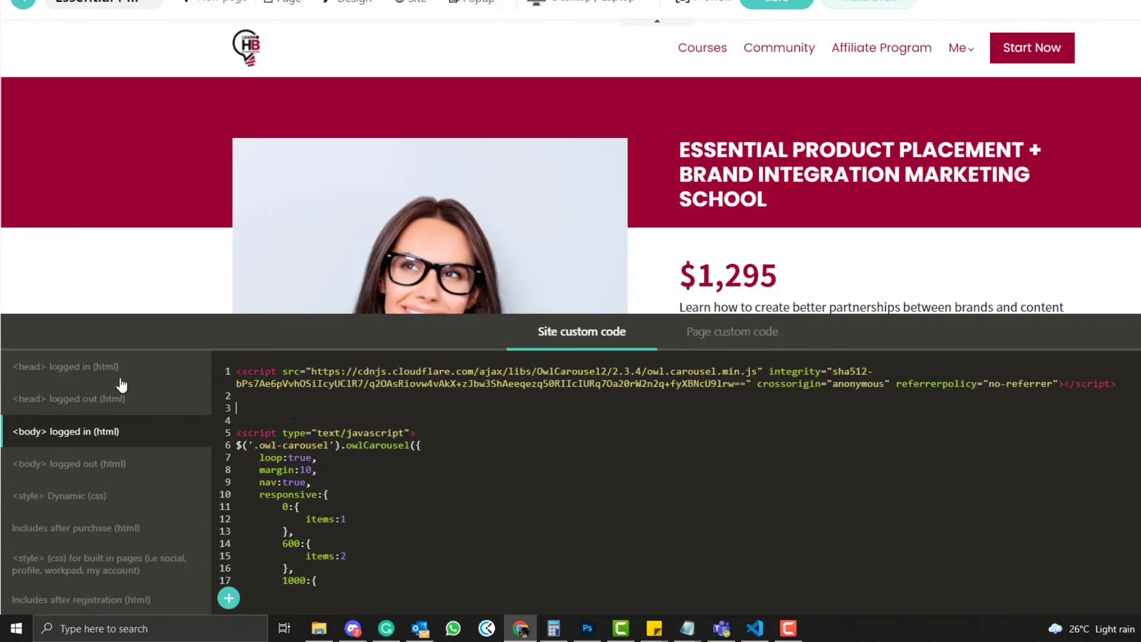
# - Review logged-in head CSS links and logged-in body carousel script in Site custom code
pyautogui.click(64, 365)
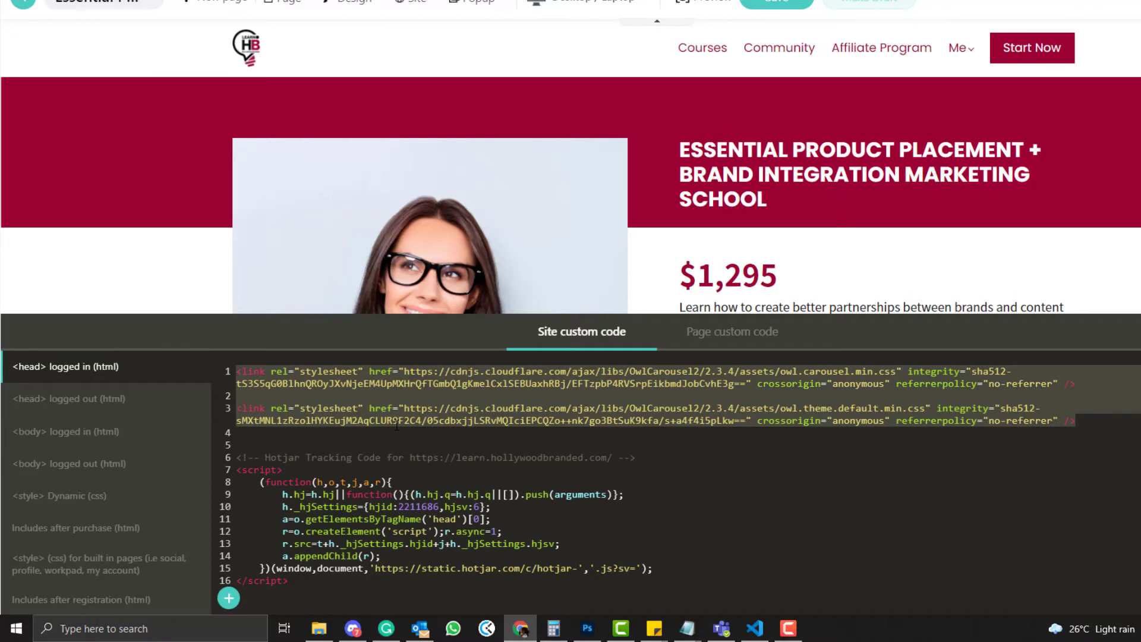
pyautogui.moveTo(102, 433)
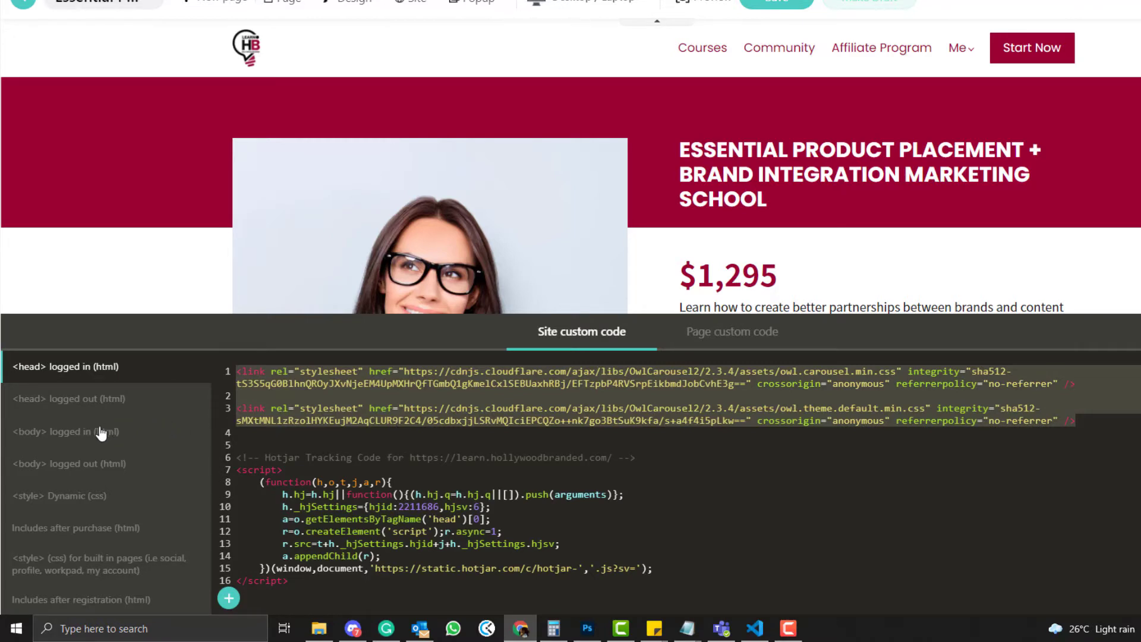
pyautogui.click(64, 432)
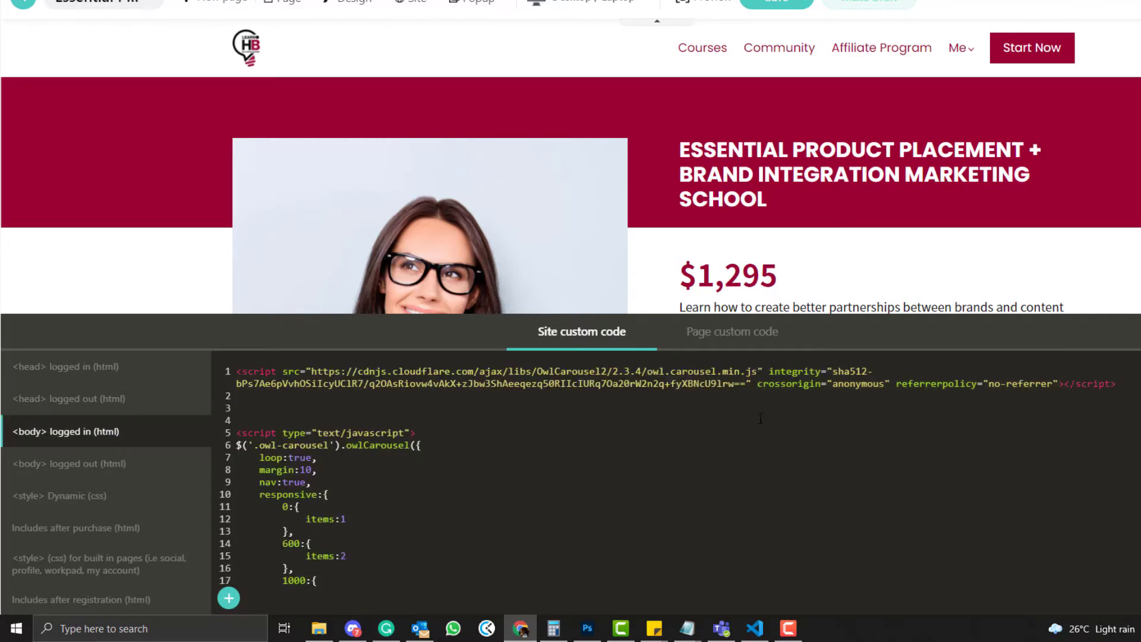
pyautogui.scroll(-3)
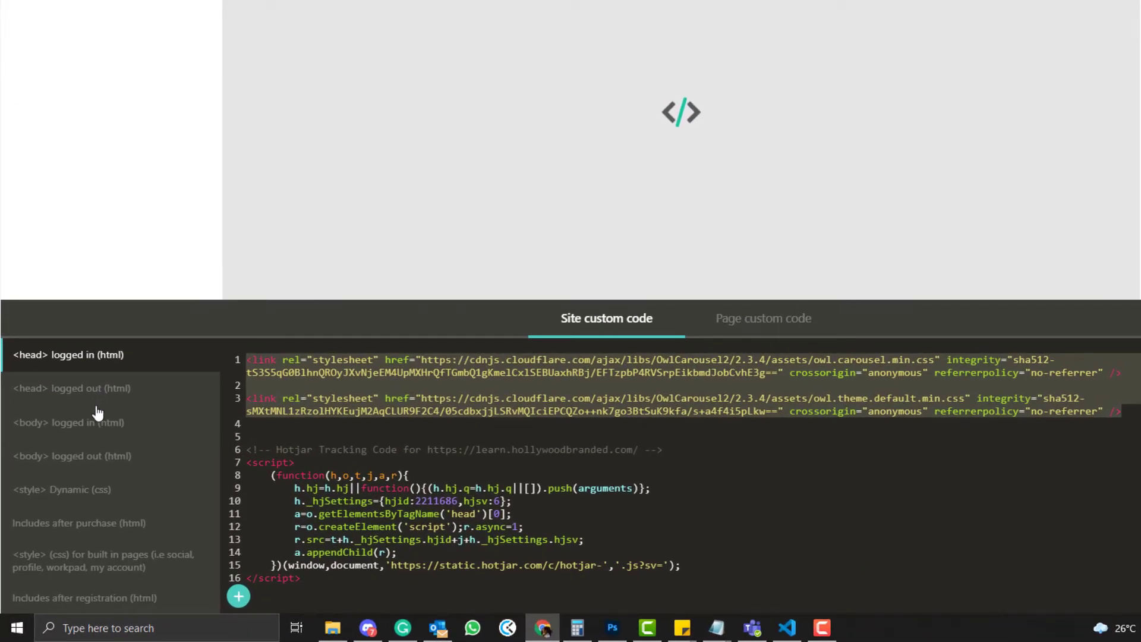
# - Insert an Embed Code block below the lesson plan heading and select the existing slider script
pyautogui.click(67, 422)
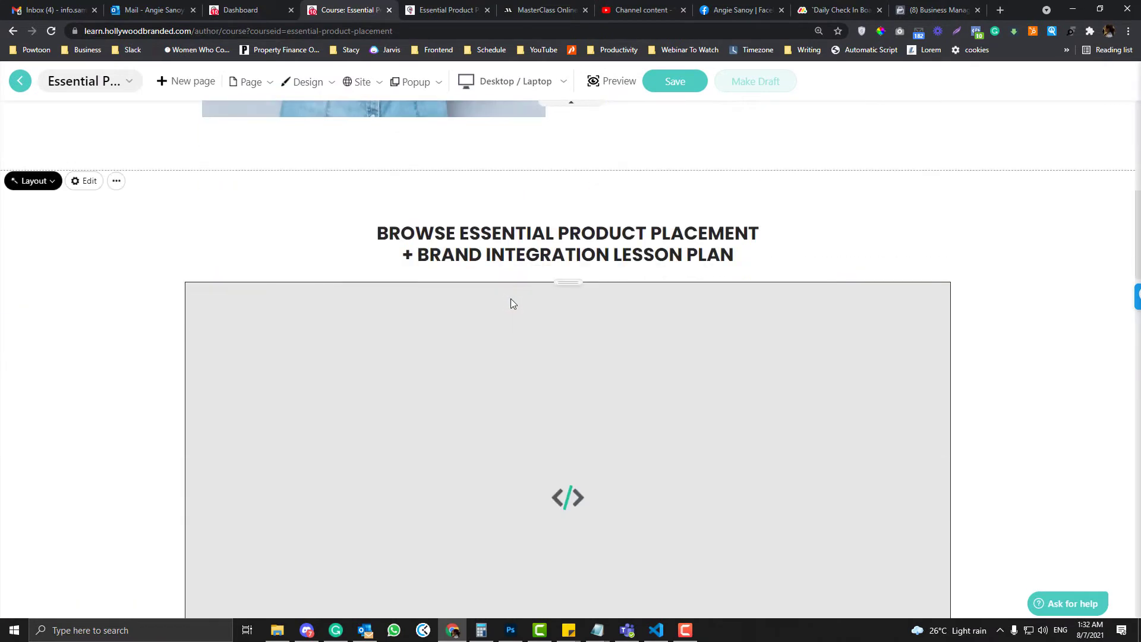
pyautogui.scroll(-3)
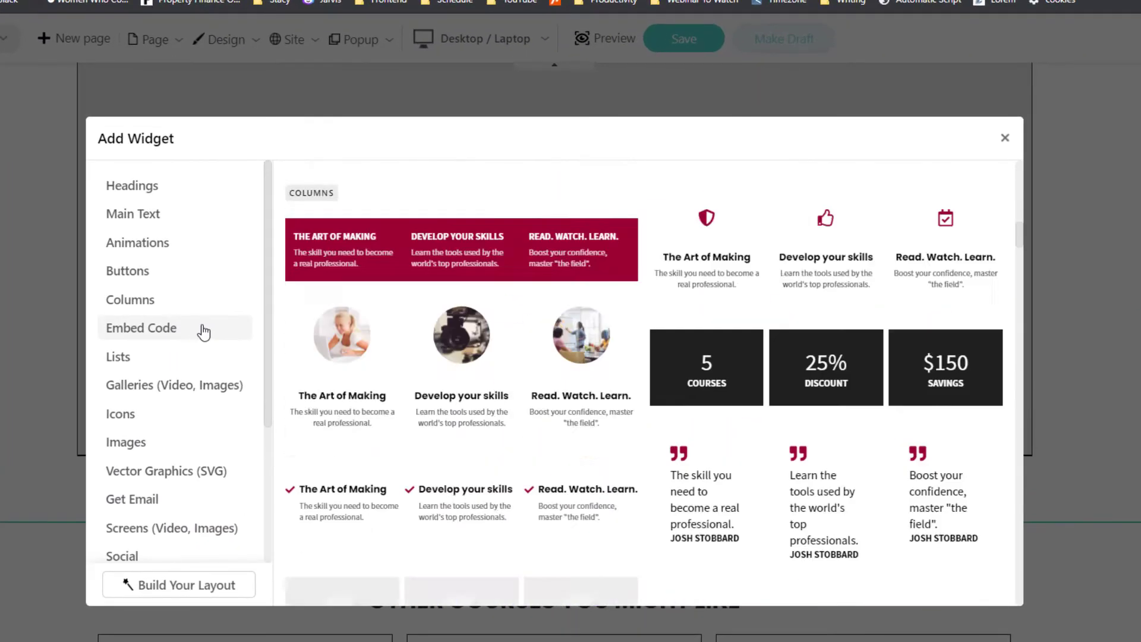
pyautogui.click(140, 328)
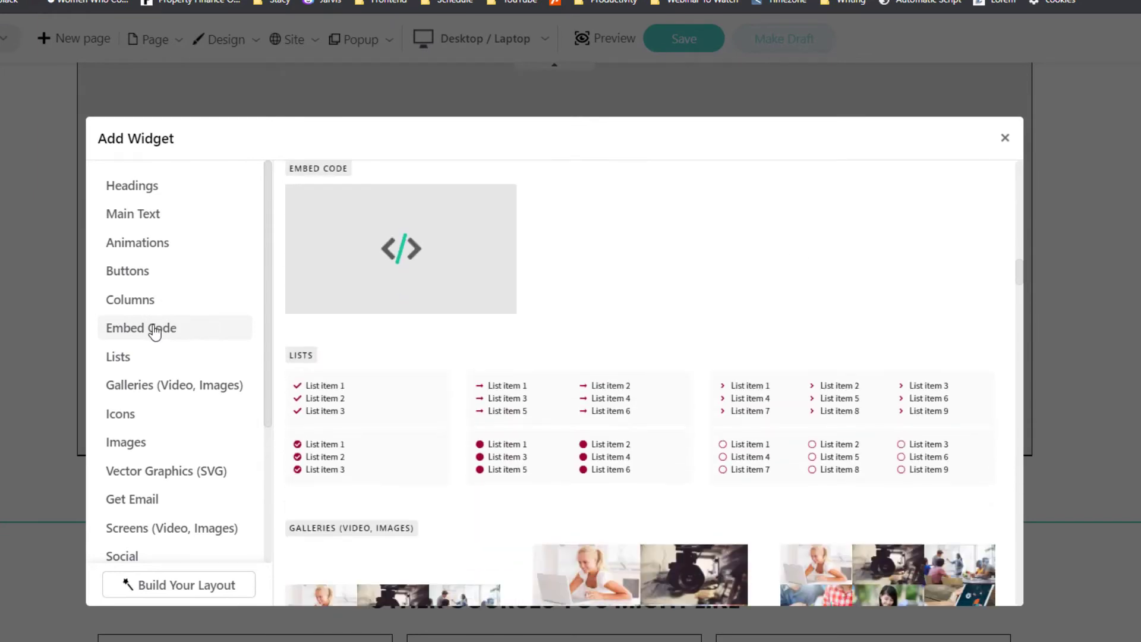
pyautogui.click(399, 249)
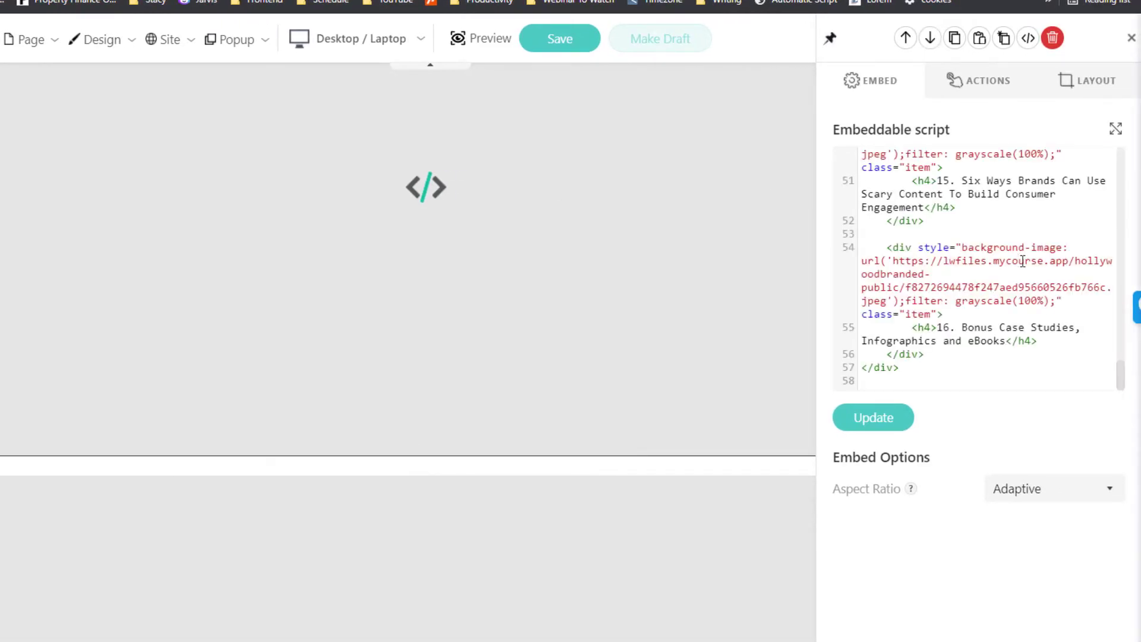
pyautogui.press('ctrl+a')
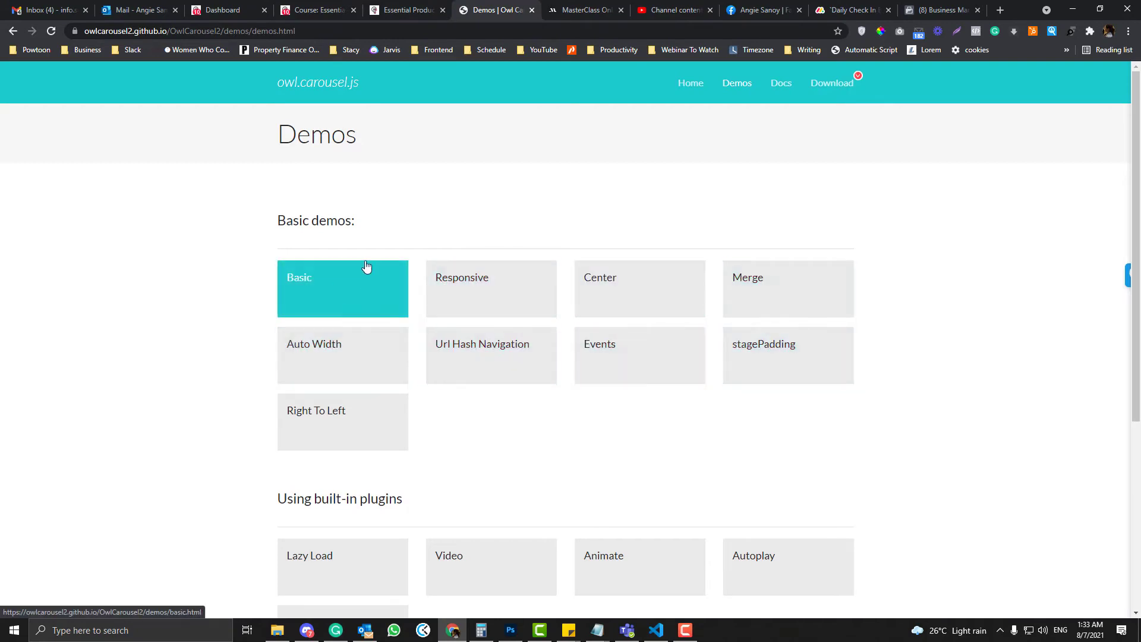
# - Browse the Url Hash Navigation and Video demos on owlcarousel2.github.io
pyautogui.click(594, 298)
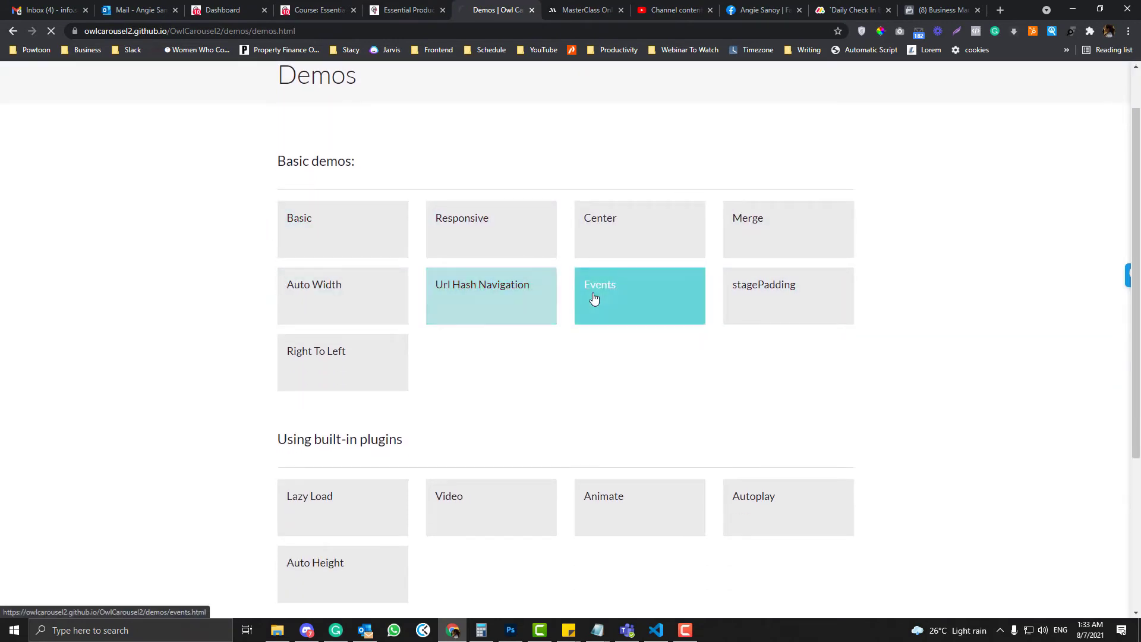
pyautogui.click(491, 295)
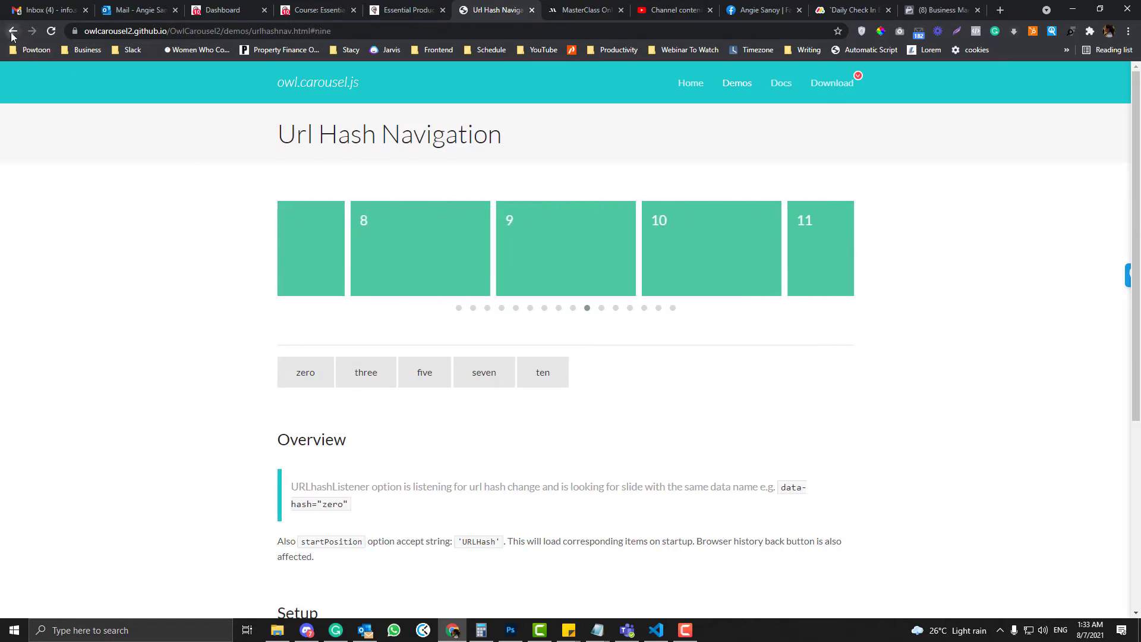
pyautogui.click(13, 32)
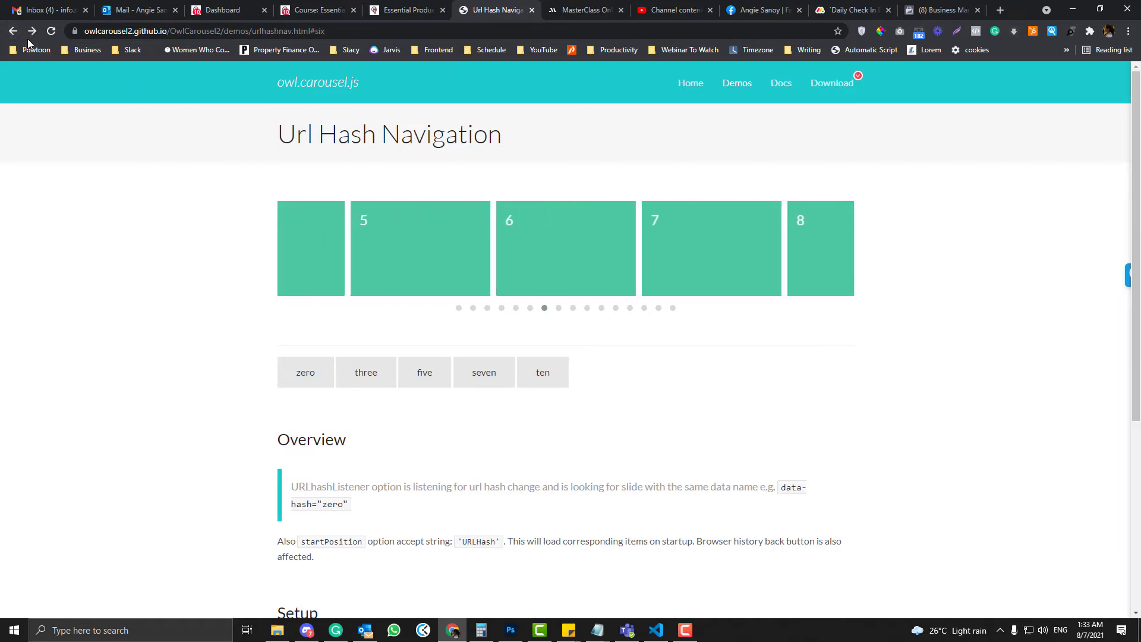
pyautogui.click(366, 372)
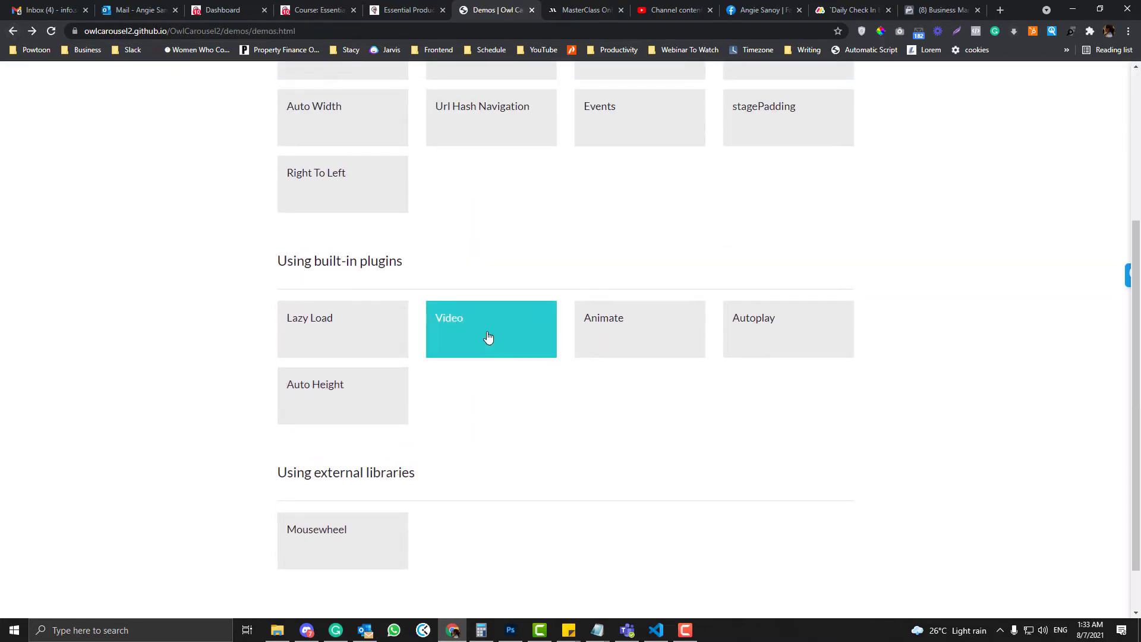
pyautogui.click(488, 336)
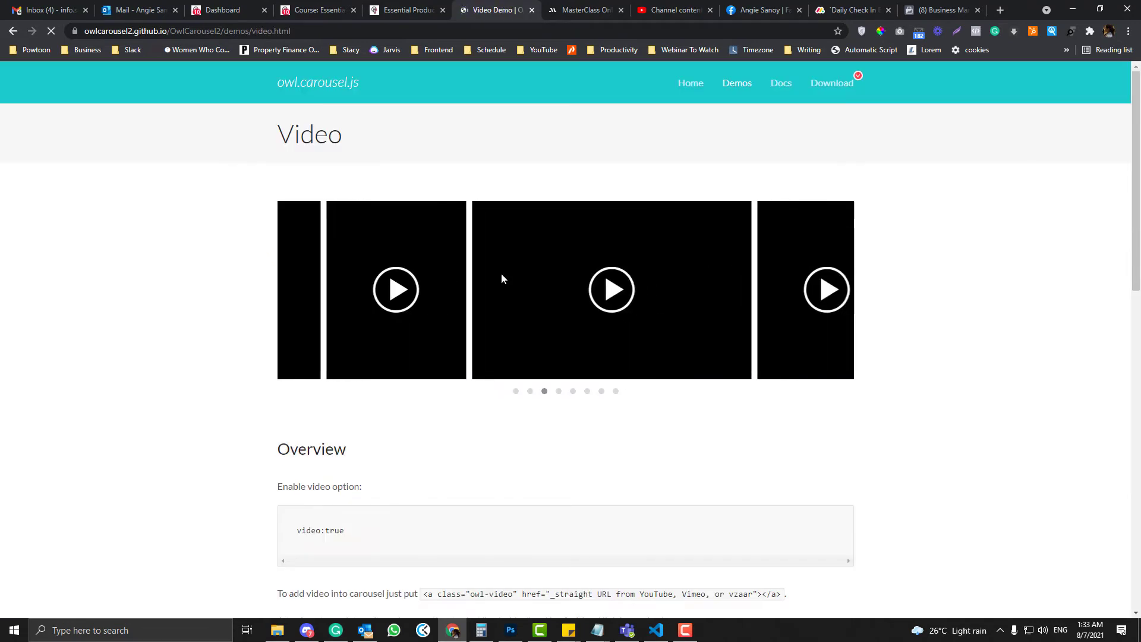
pyautogui.scroll(-3)
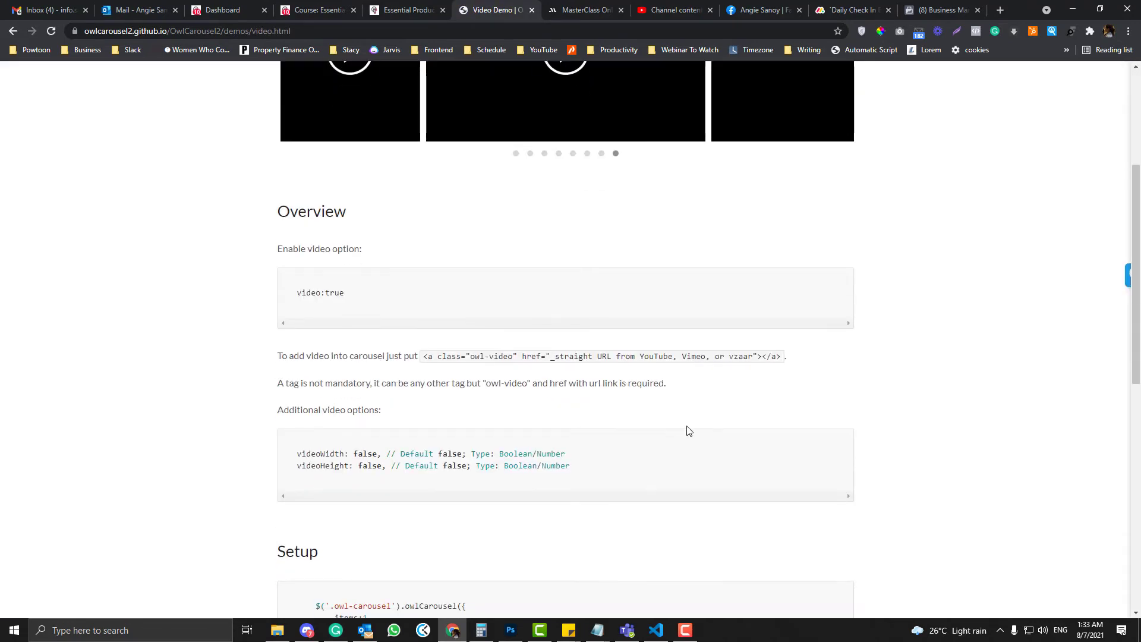
pyautogui.scroll(-3)
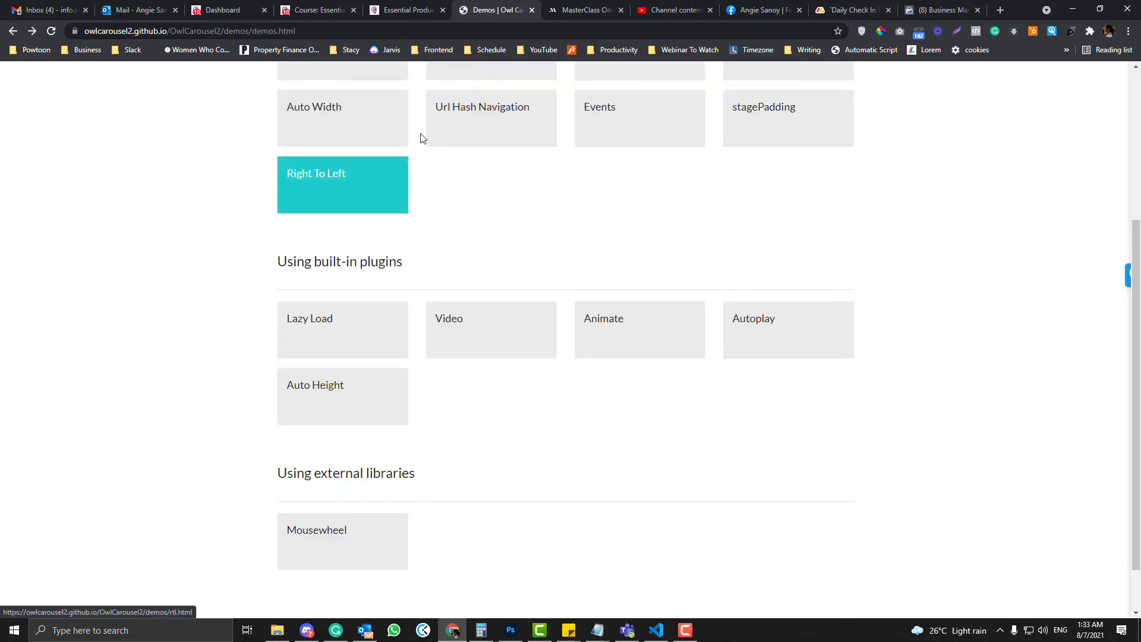
# - View the Basic demo's setup script and html, then return to the LearnWorlds embed
pyautogui.click(405, 10)
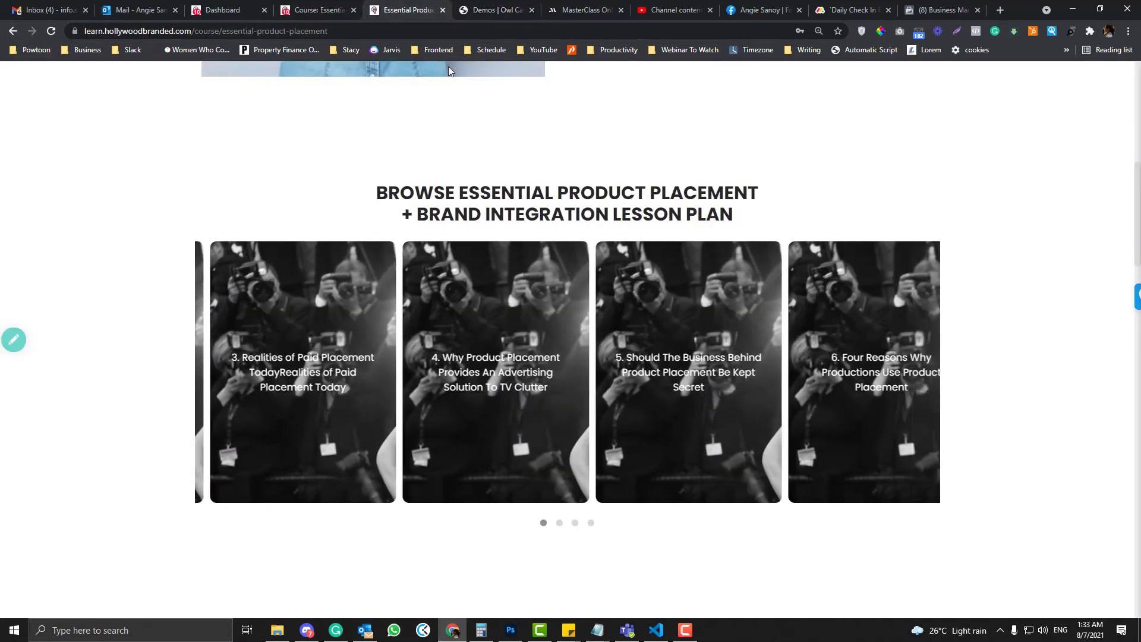
pyautogui.click(494, 9)
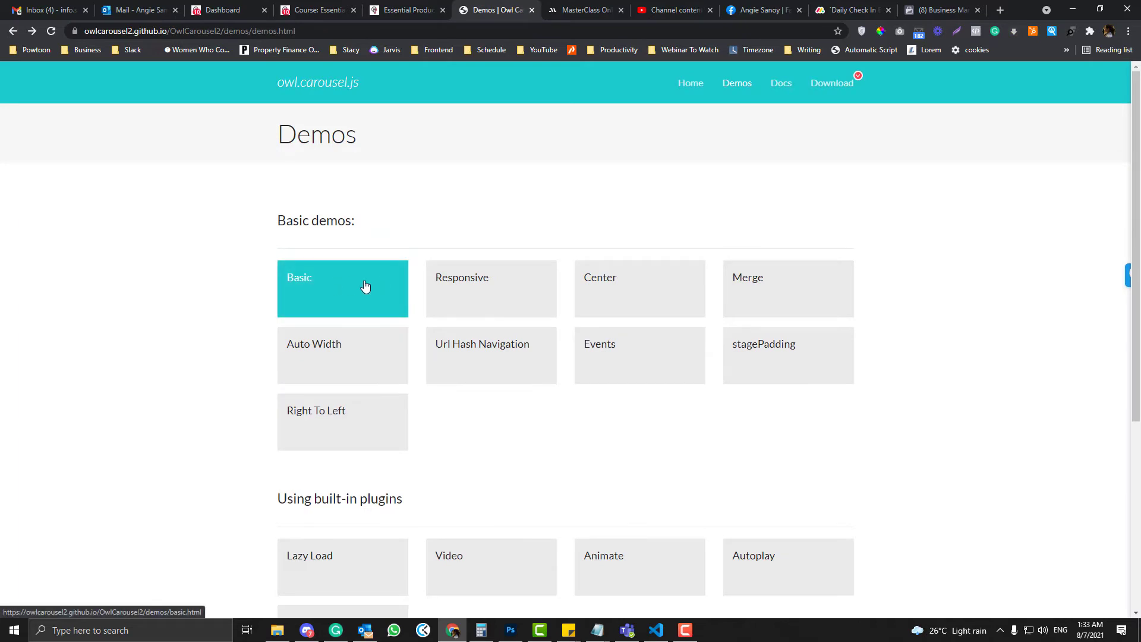
pyautogui.click(366, 285)
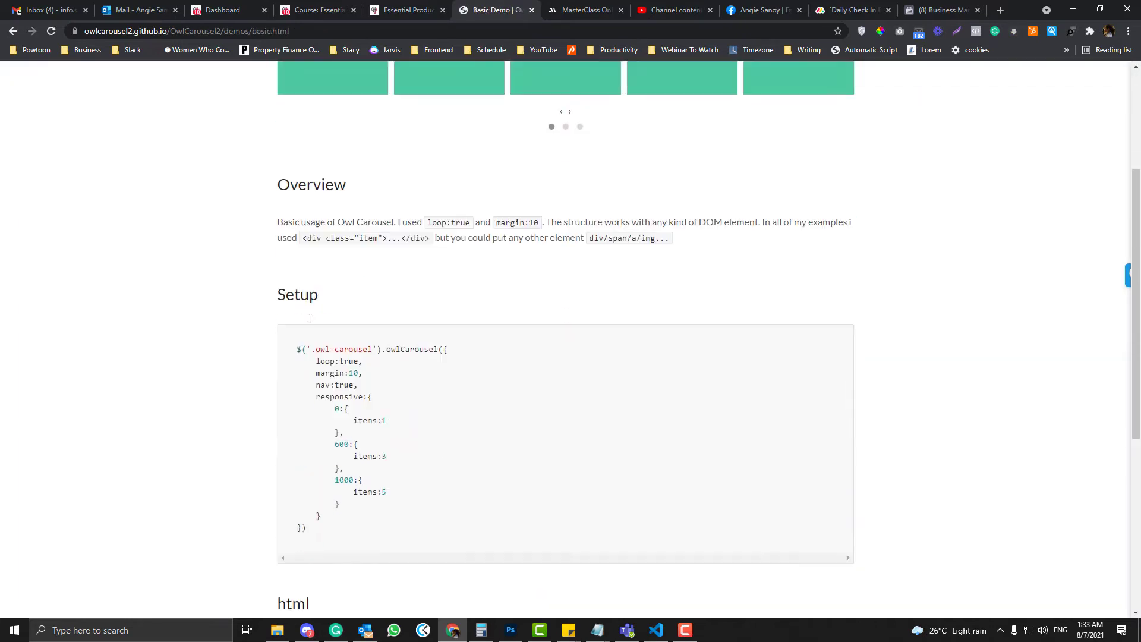
pyautogui.scroll(-3)
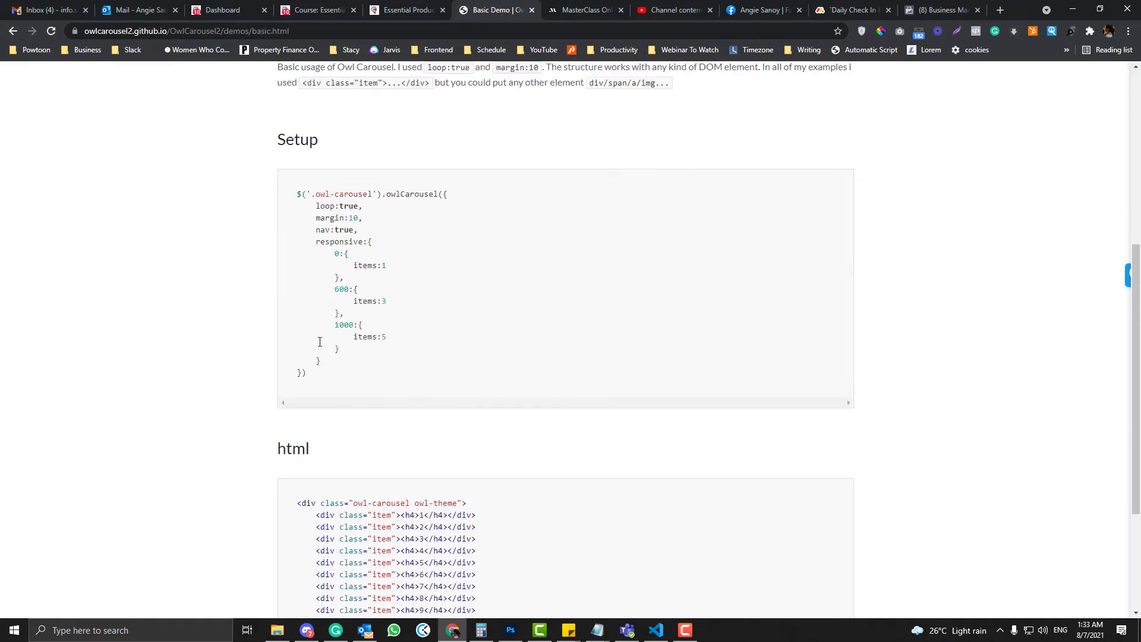
pyautogui.click(322, 10)
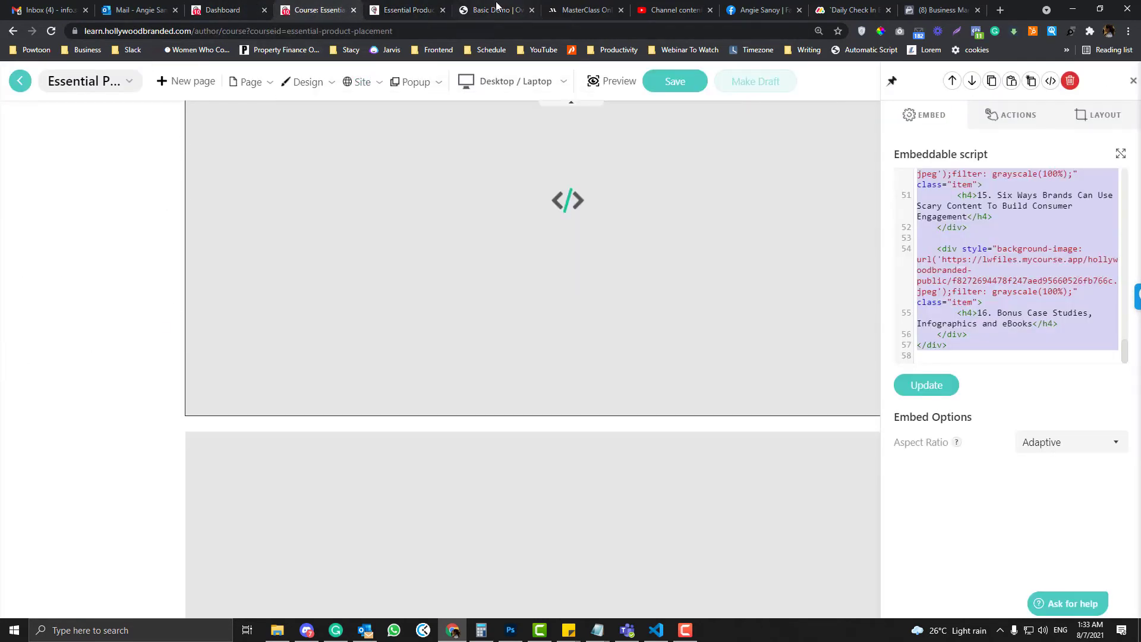
# - Copy the Basic demo's twelve-item carousel html into the Embeddable script box and update the embed
pyautogui.click(490, 9)
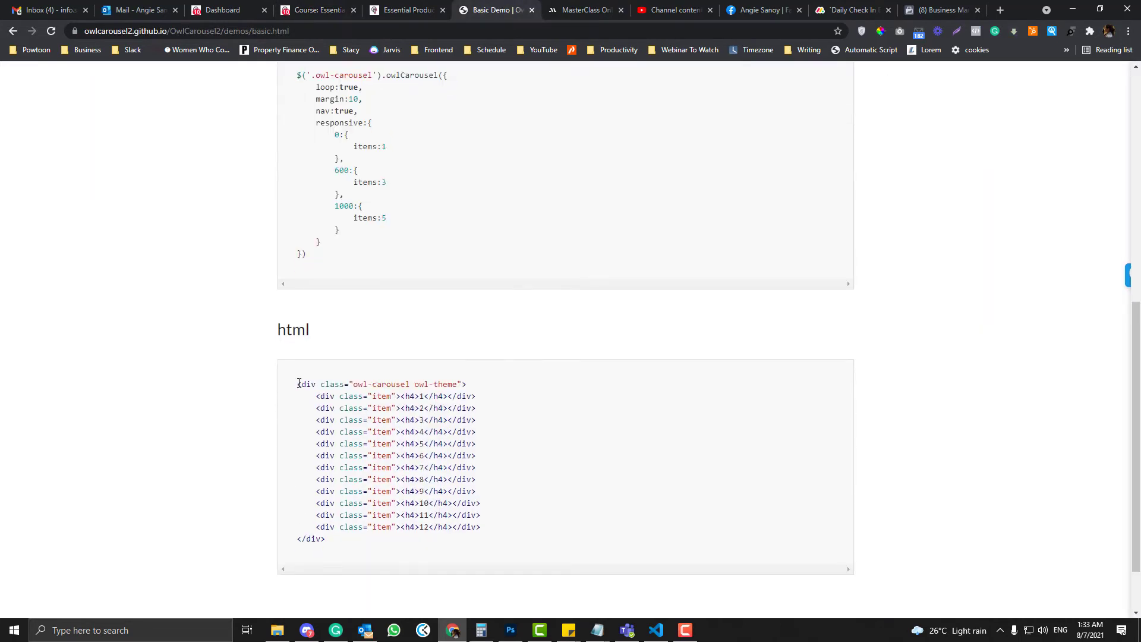
pyautogui.moveTo(297, 384); pyautogui.dragTo(326, 538)
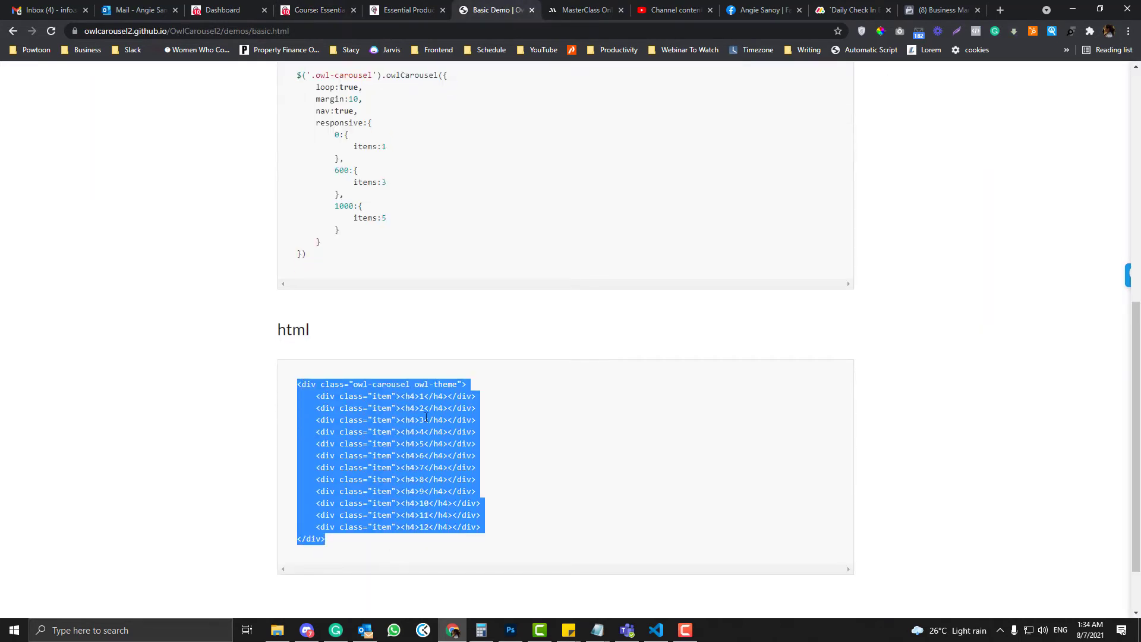
pyautogui.moveTo(388, 583)
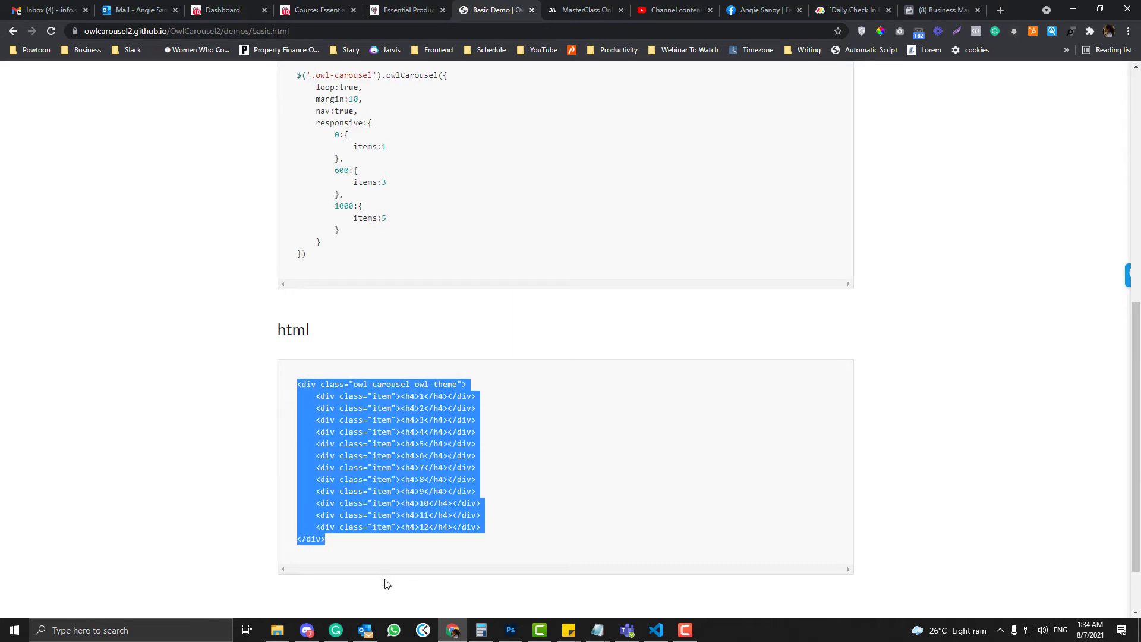
pyautogui.click(316, 10)
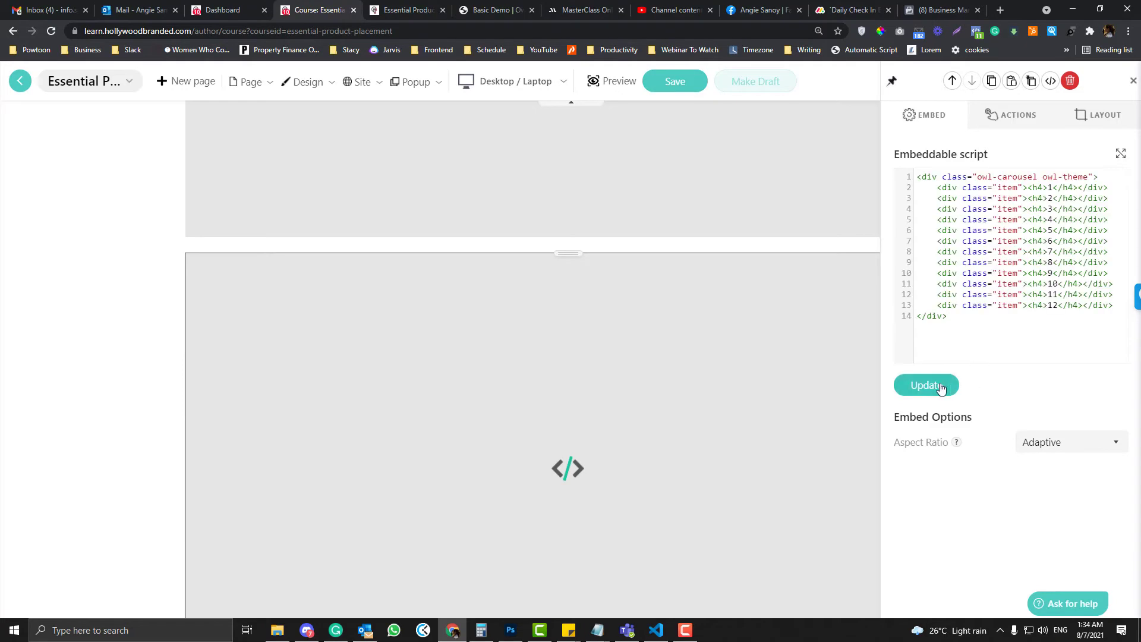
pyautogui.click(926, 385)
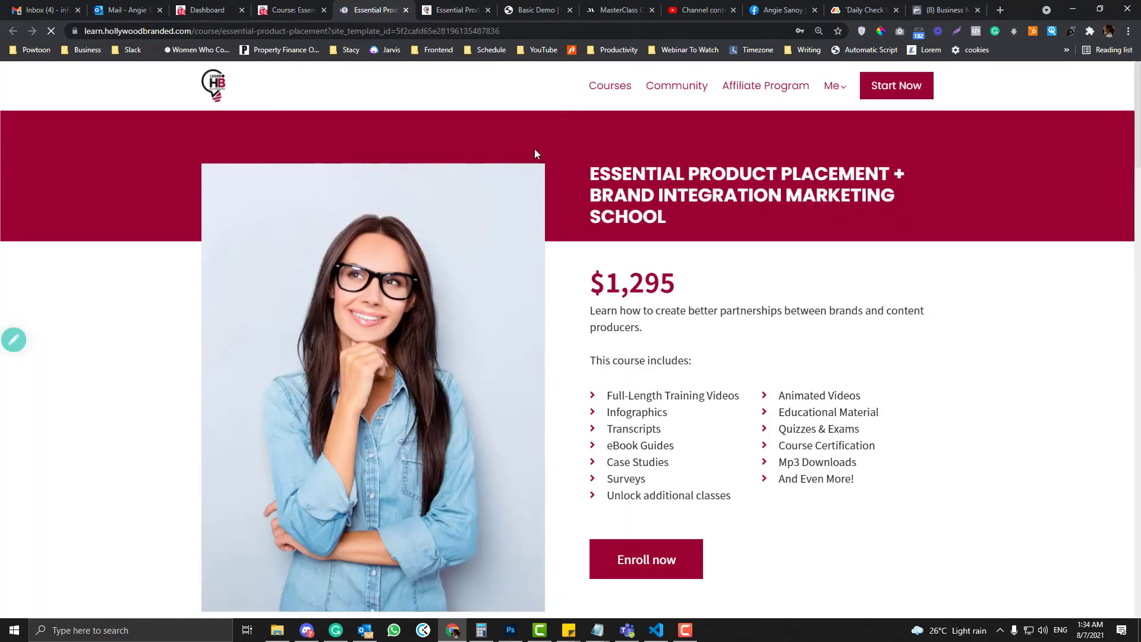
# - Scroll the live course page down to the embedded carousel to check its appearance
pyautogui.scroll(-3)
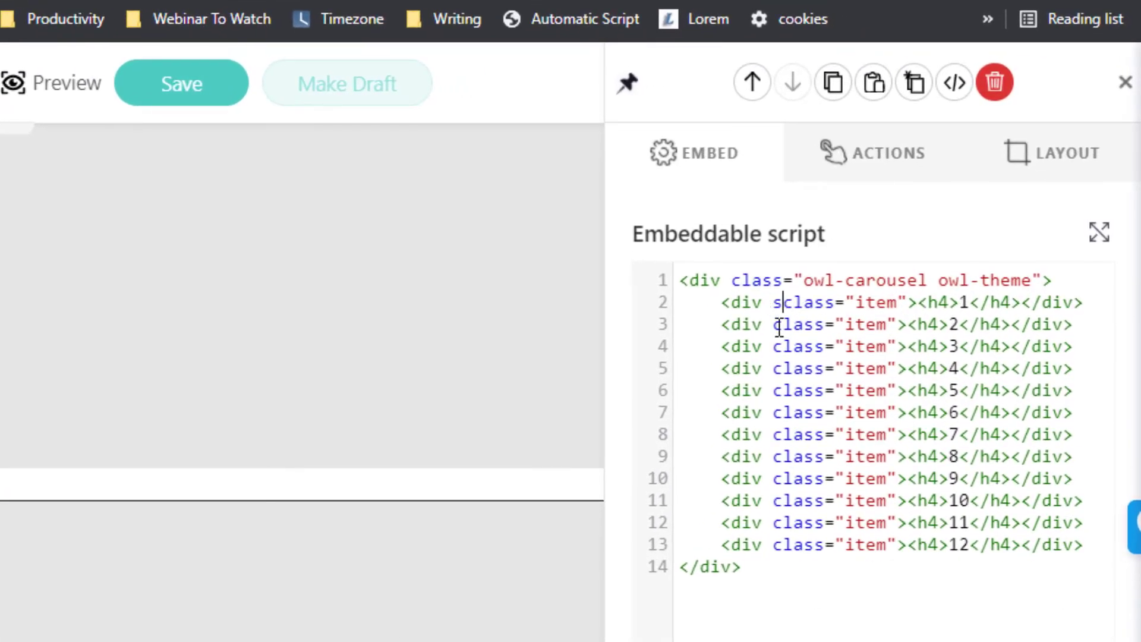
# - Start a style= attribute inside the first <div class="item"> of the embed markup
pyautogui.write('tyle')
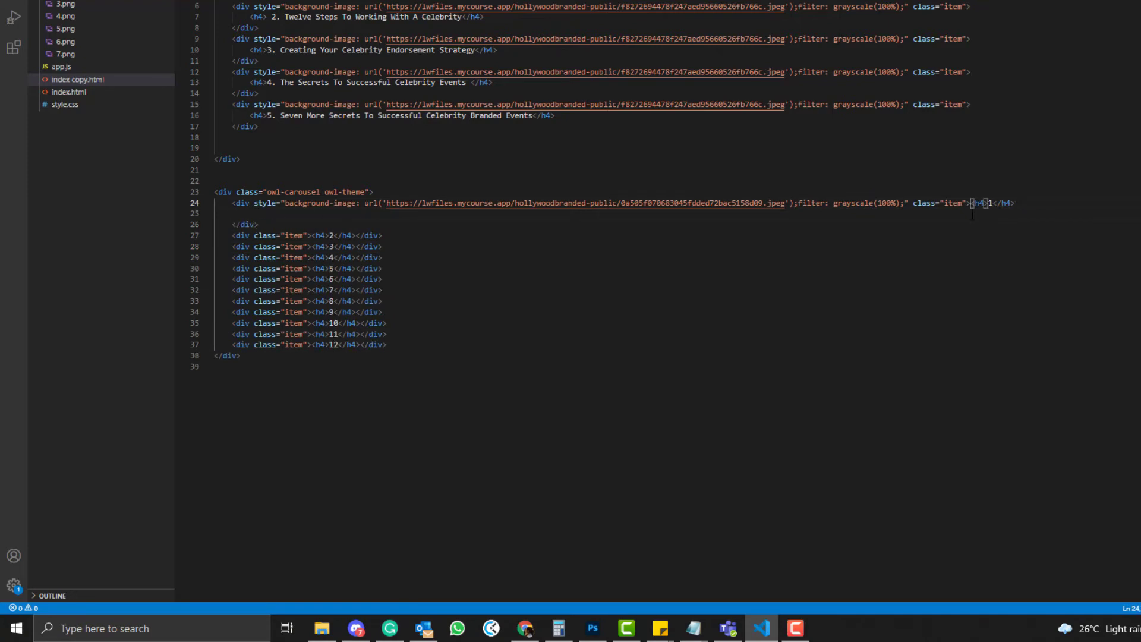
# - Give the first item div a background-image url with filter:grayscale(100%) in index copy.html
pyautogui.press('Enter')
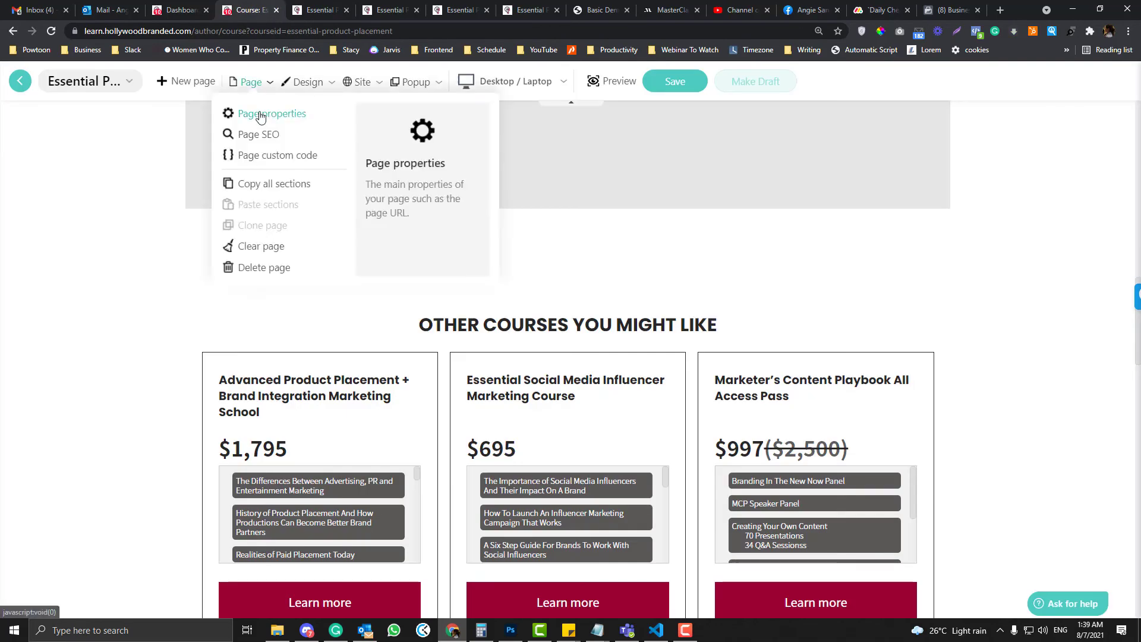
# - Load the Marketer's Content Playbook page and scroll down to Speakers and Lessons
pyautogui.click(90, 81)
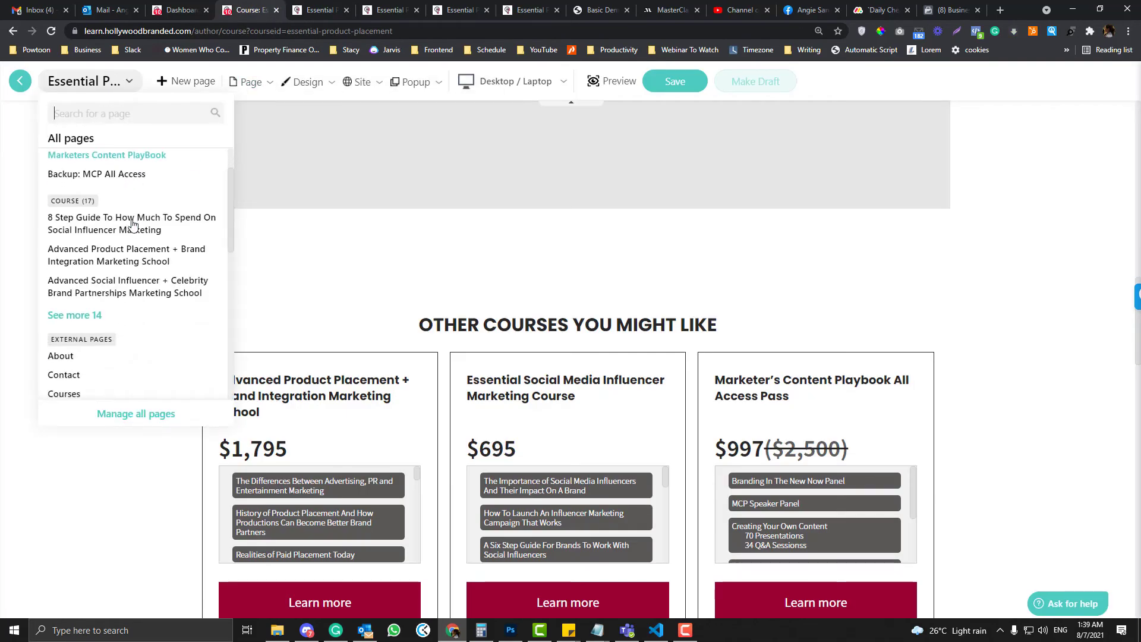
pyautogui.click(107, 154)
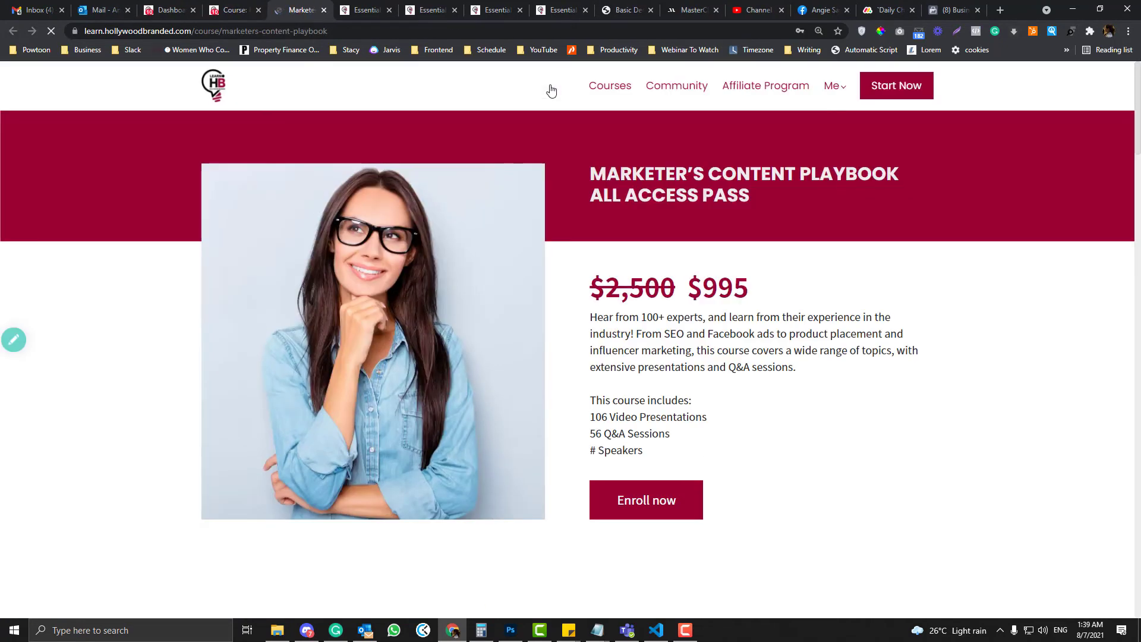
pyautogui.scroll(-3)
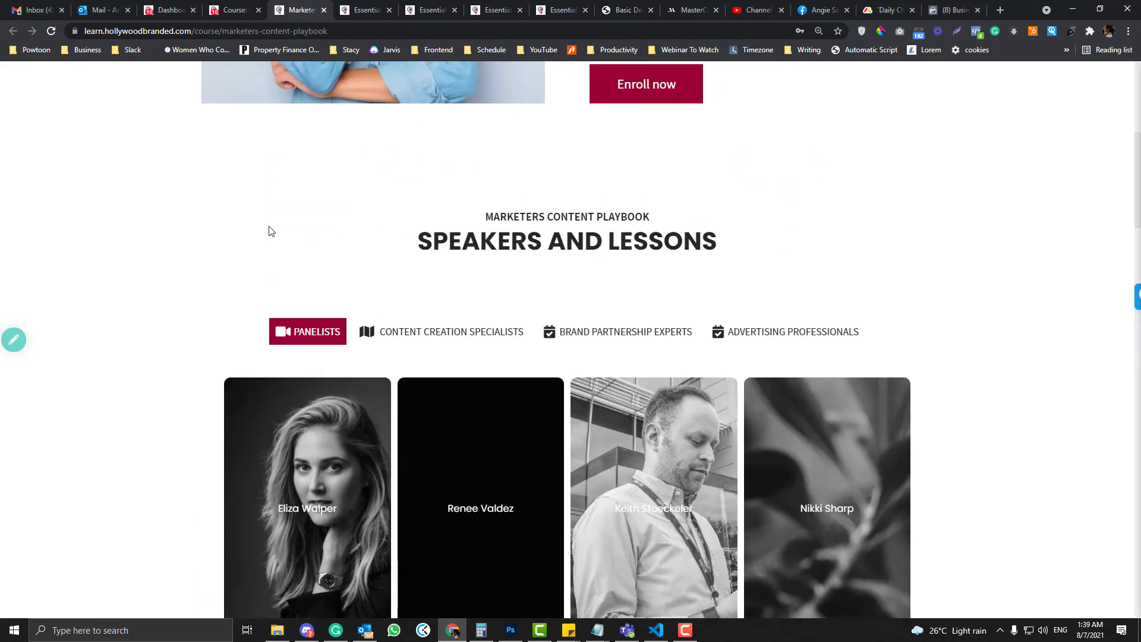
pyautogui.scroll(-3)
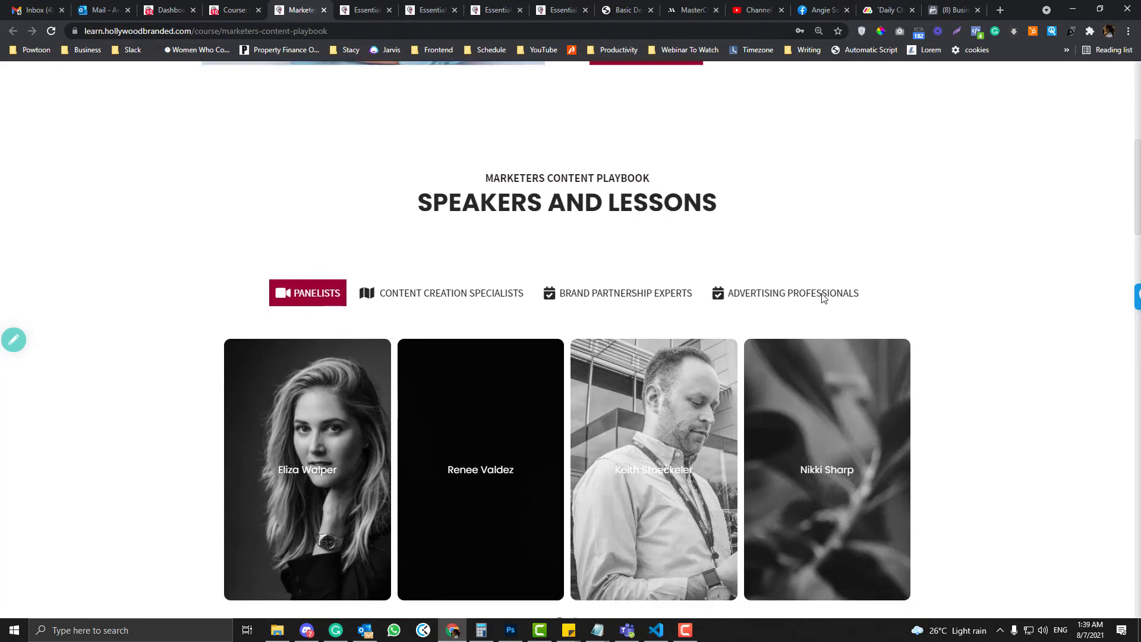
pyautogui.scroll(-3)
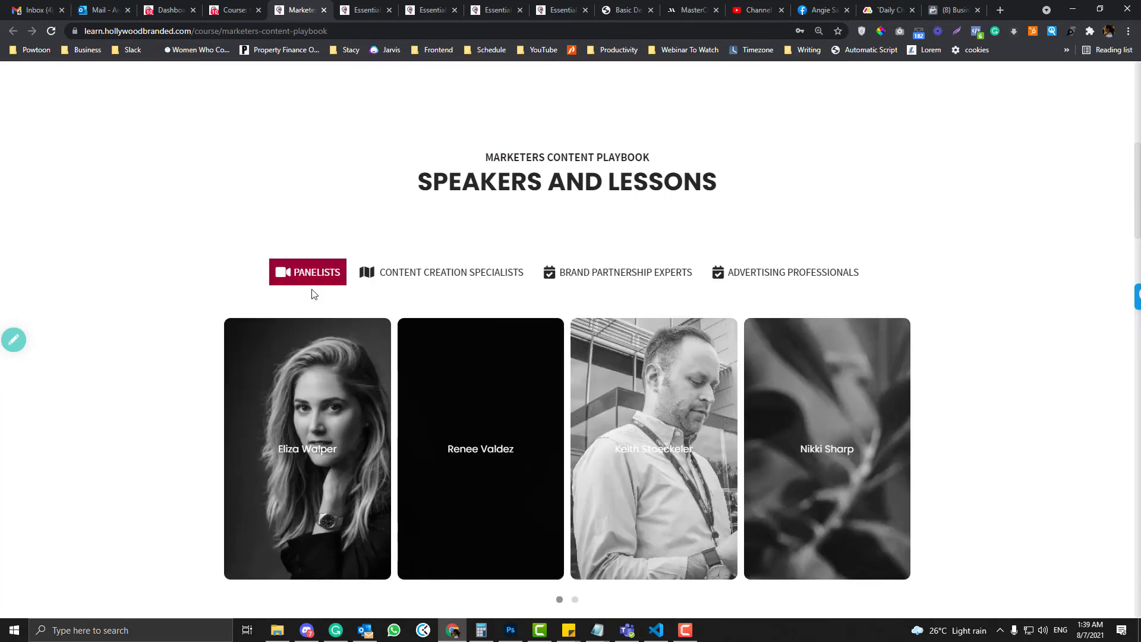
pyautogui.moveTo(394, 310)
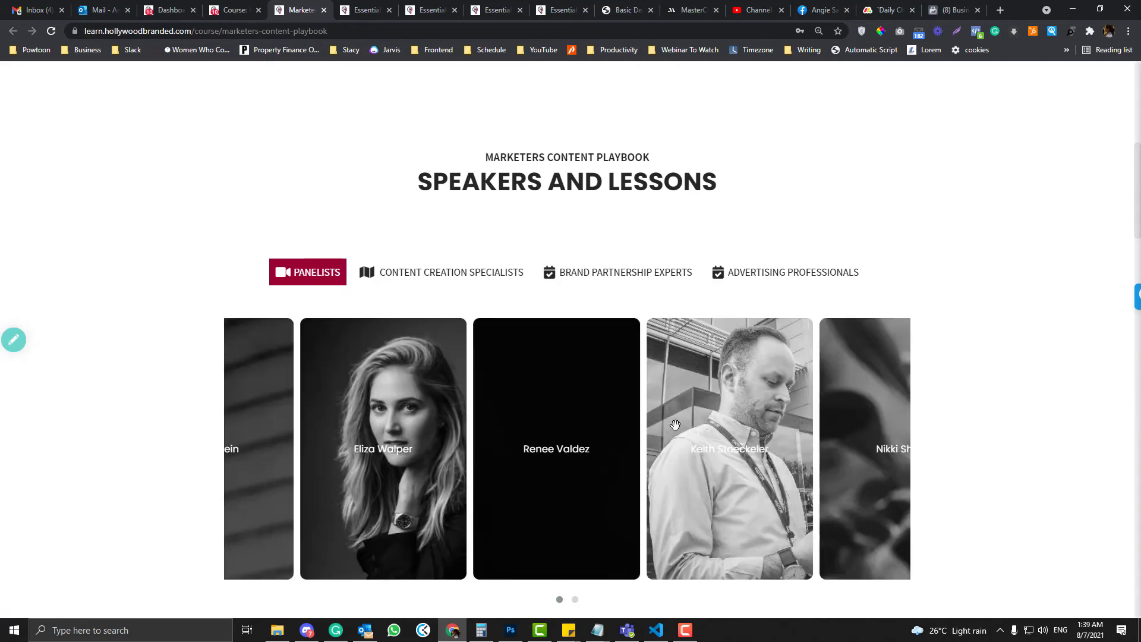
# - Show the Content Creation Specialists lesson cards in the speakers slider
pyautogui.click(451, 272)
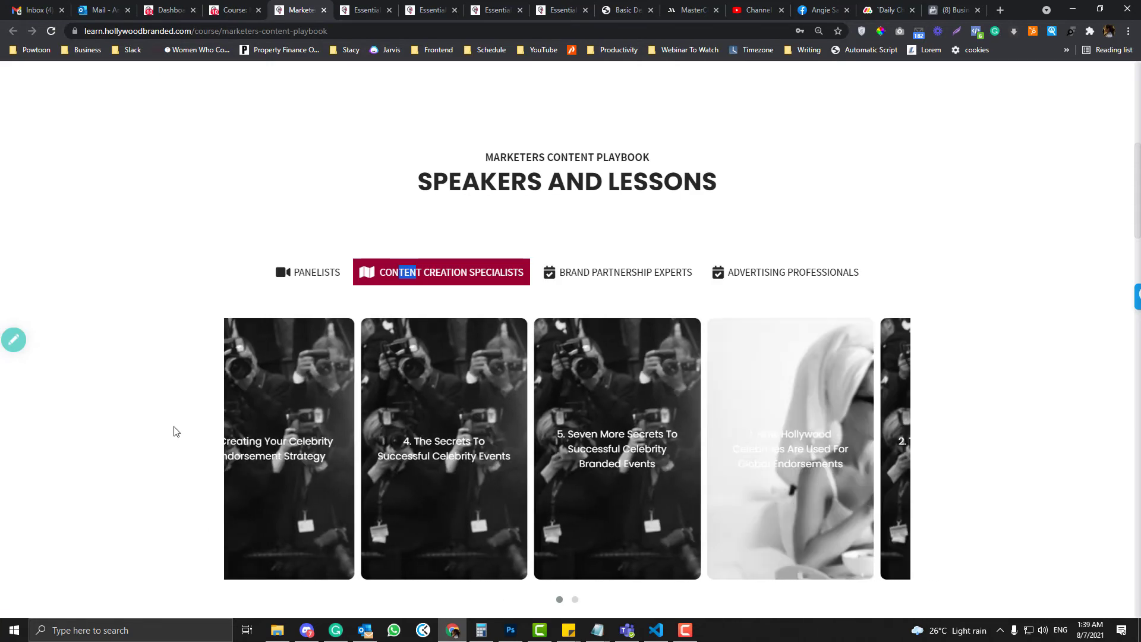
pyautogui.click(625, 272)
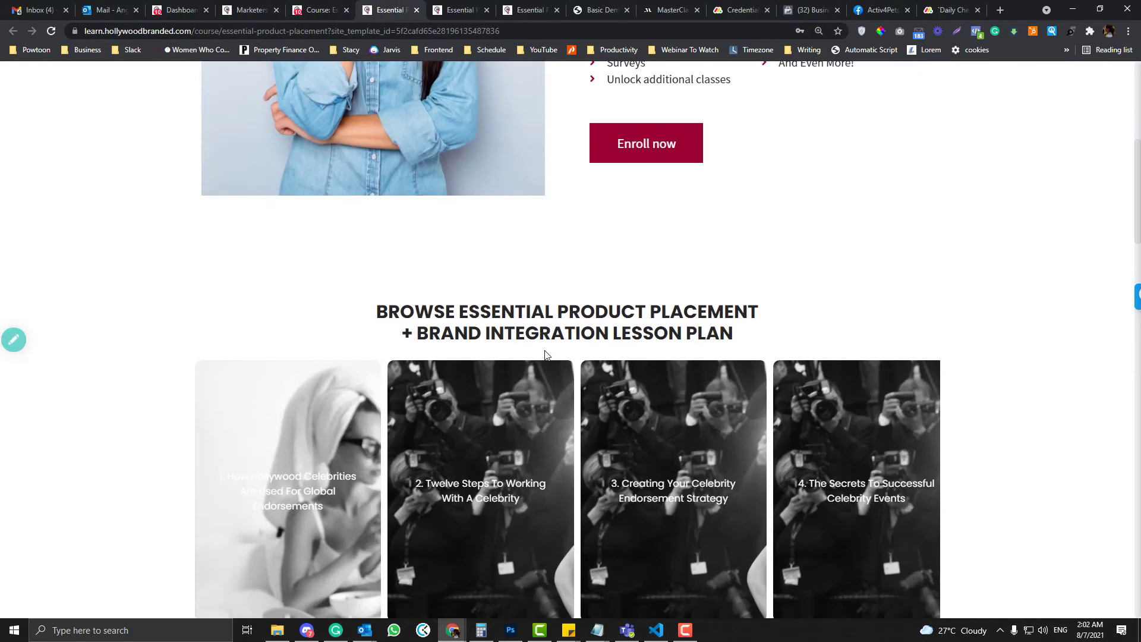
# - Review the Essential Product Placement lesson slider, then compare with MasterClass's trending carousel
pyautogui.scroll(-3)
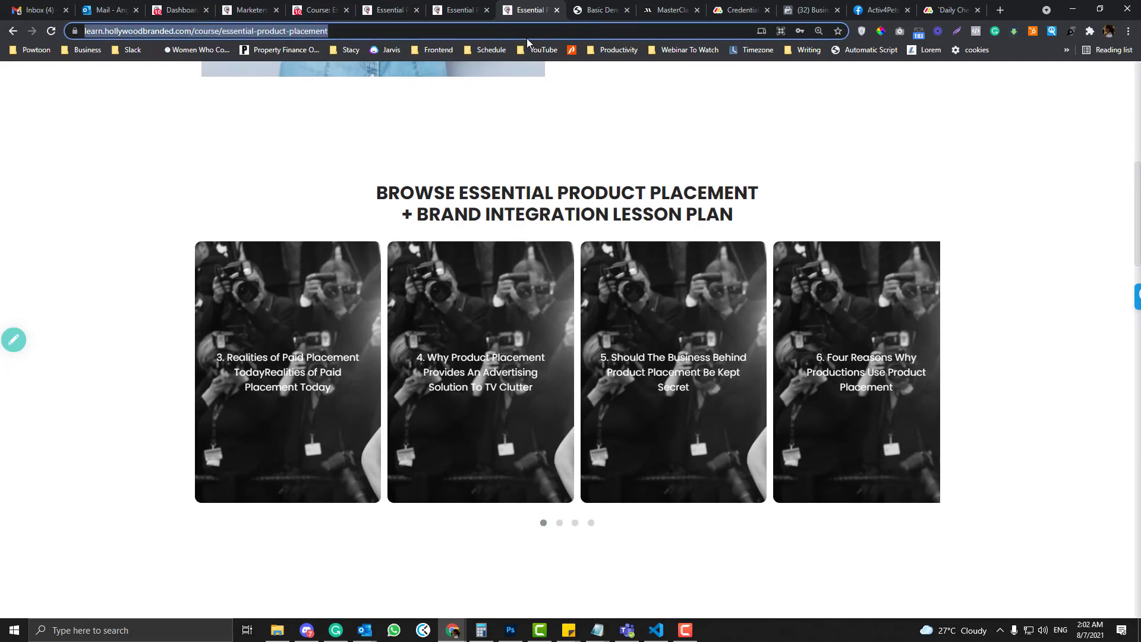
pyautogui.write('owl carousel')
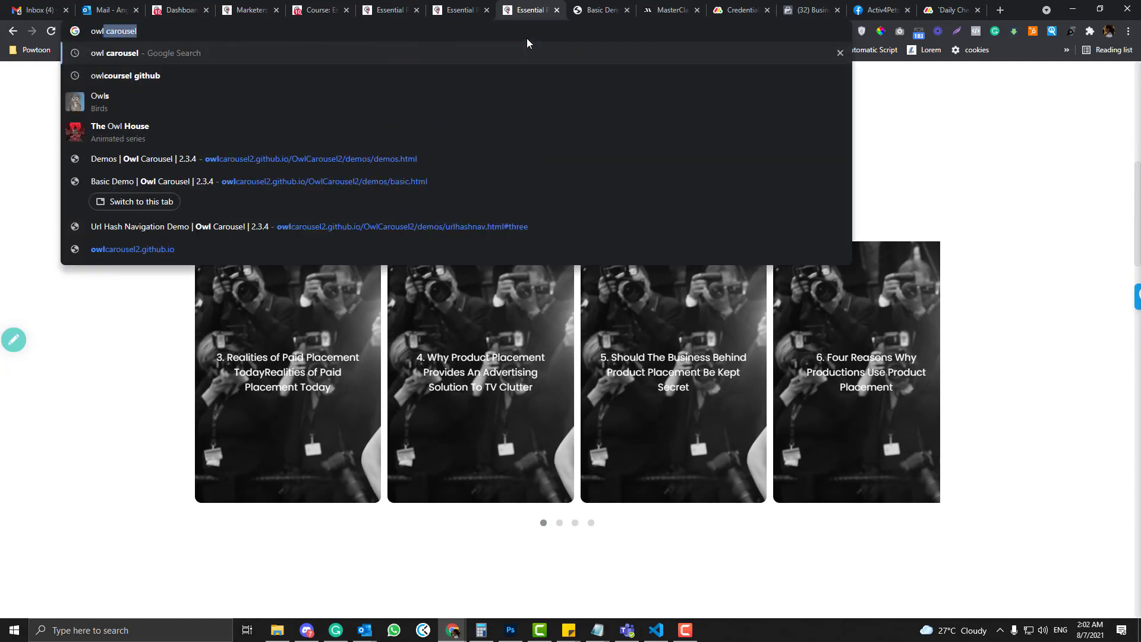
pyautogui.click(310, 159)
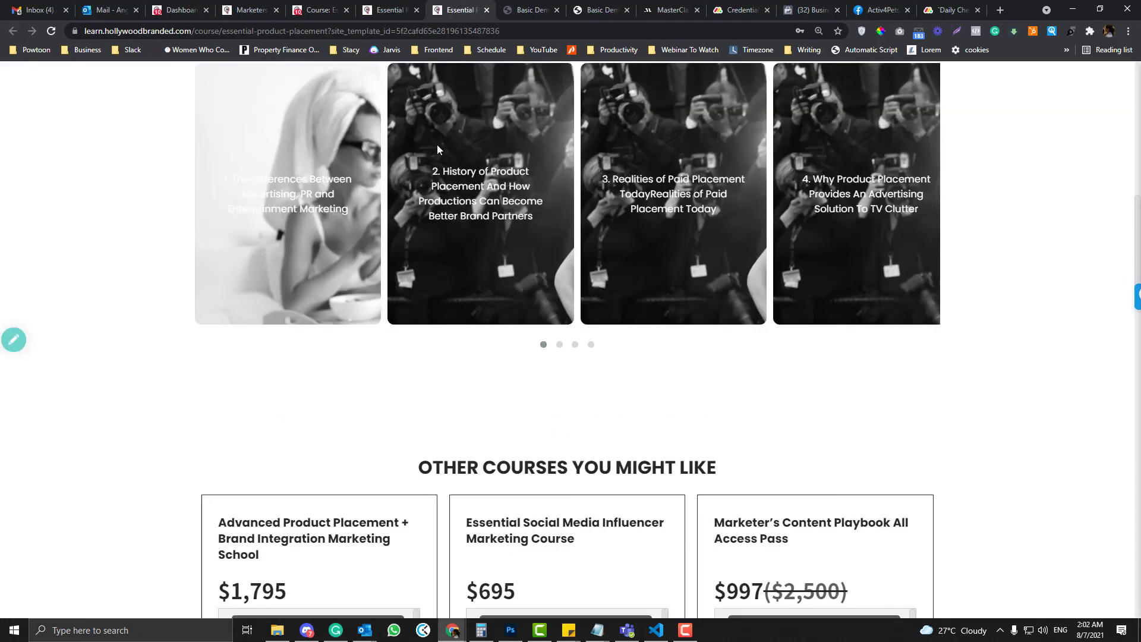
pyautogui.click(520, 9)
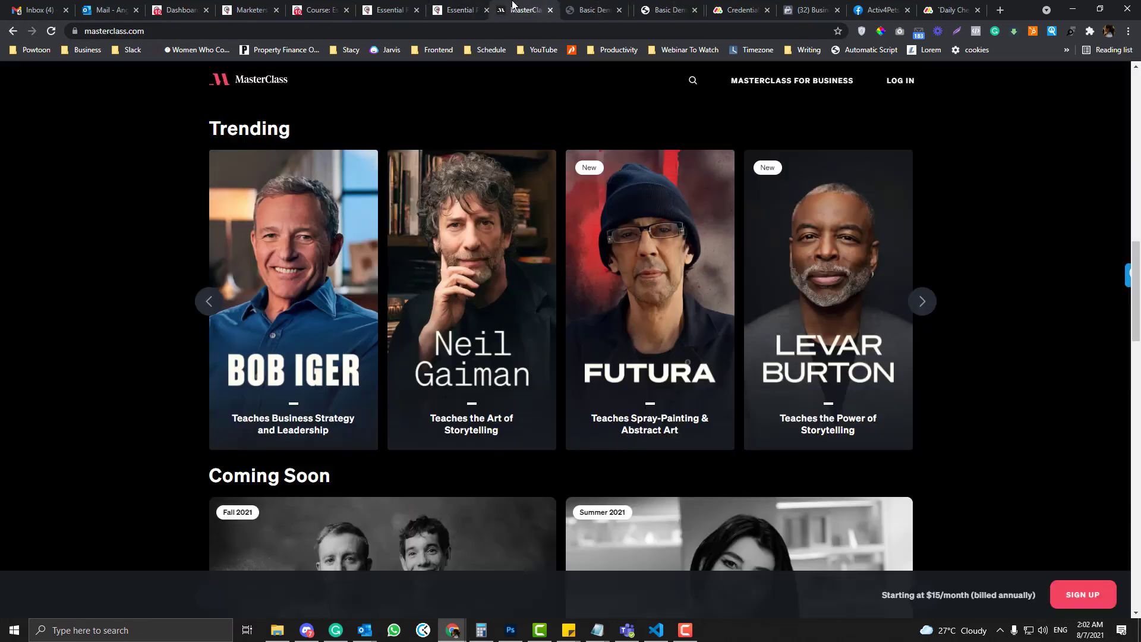
pyautogui.click(458, 10)
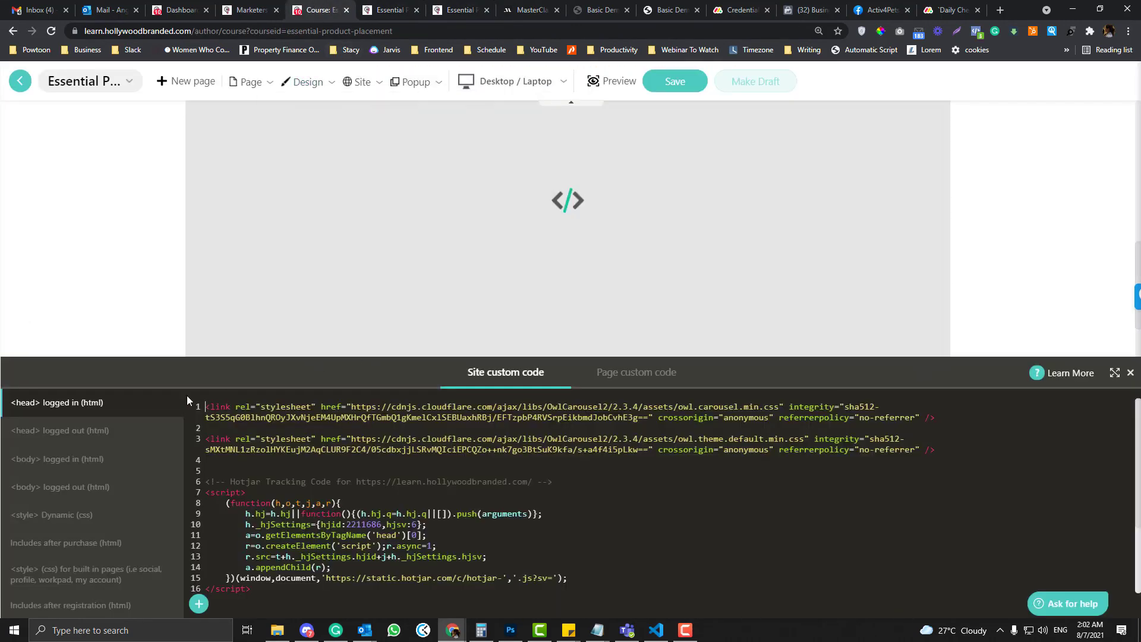
# - In Site custom code's Dynamic CSS, delete the .item h4 block at the top
pyautogui.click(363, 80)
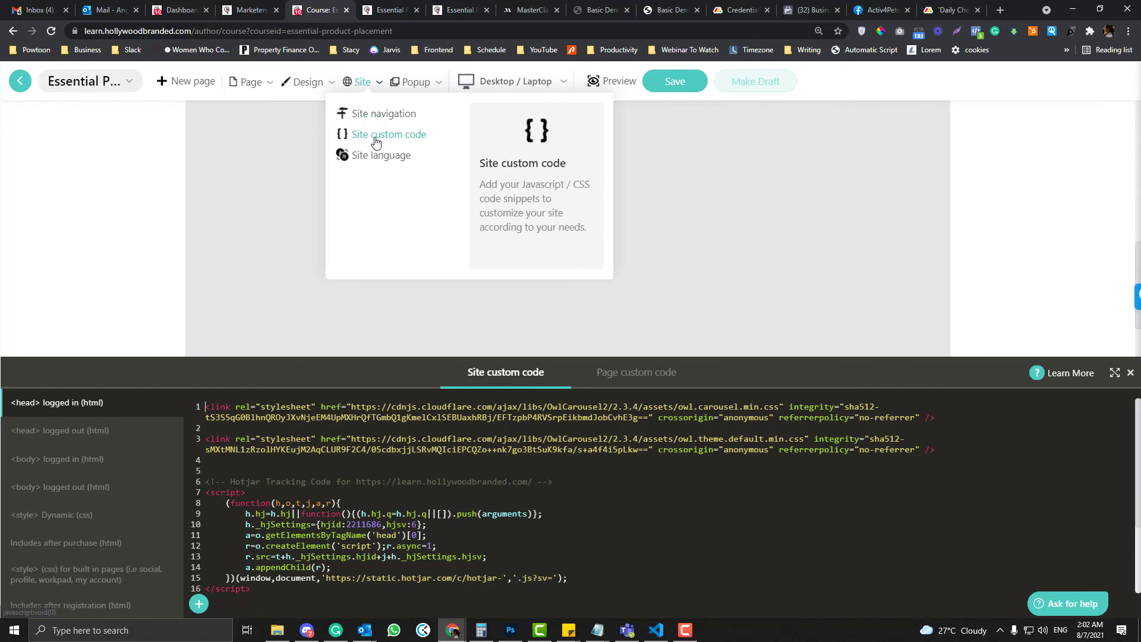
pyautogui.click(388, 135)
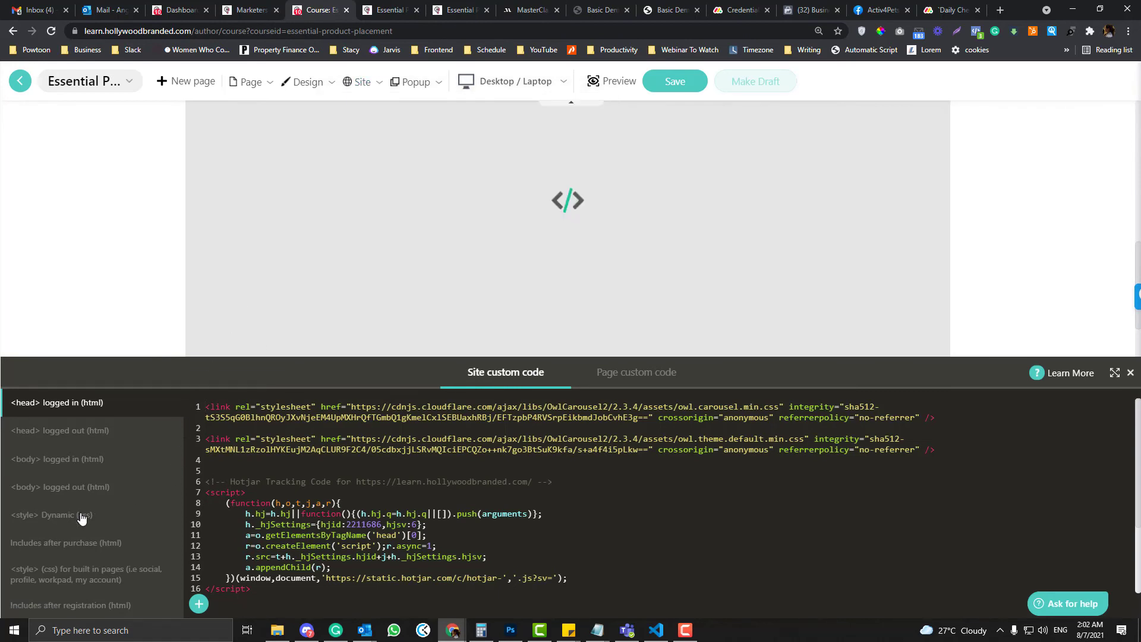
pyautogui.click(43, 515)
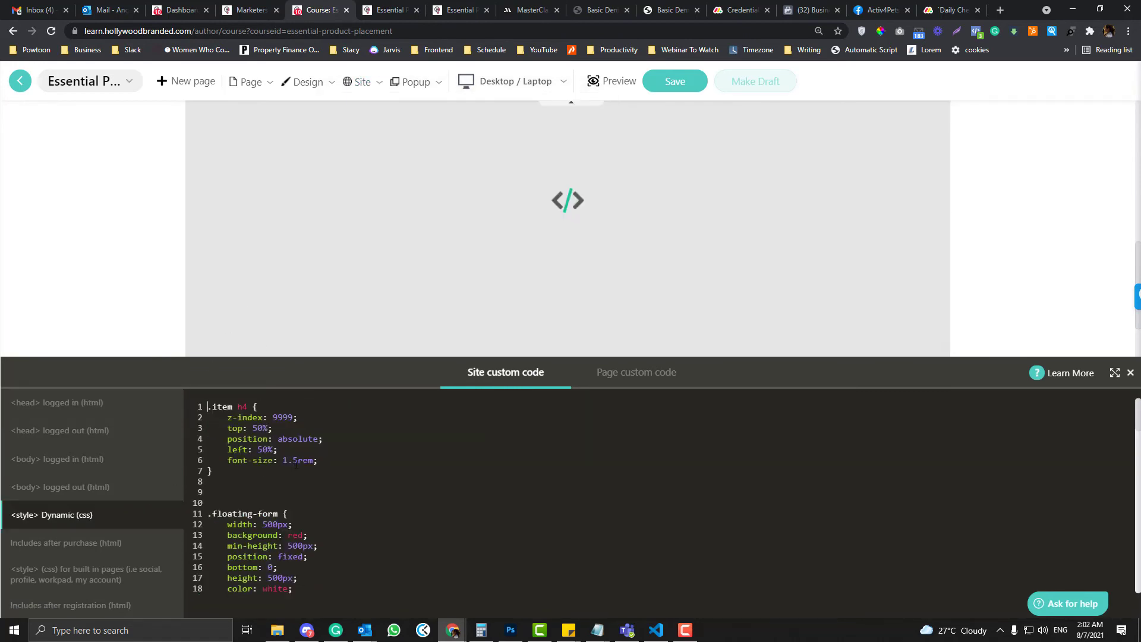
pyautogui.scroll(-3)
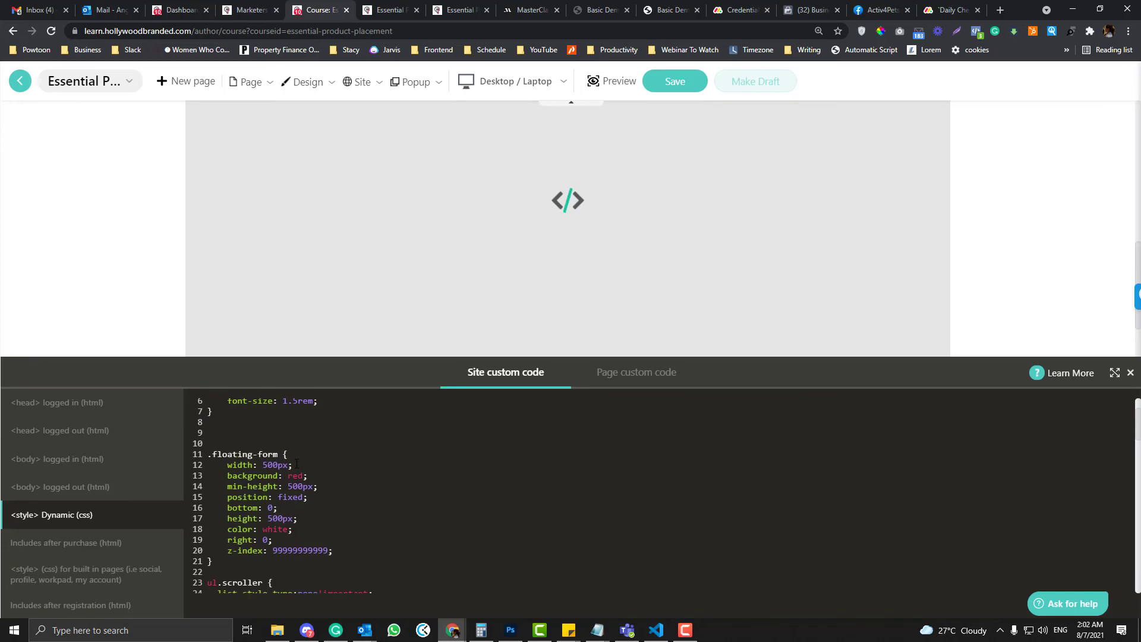
pyautogui.scroll(-3)
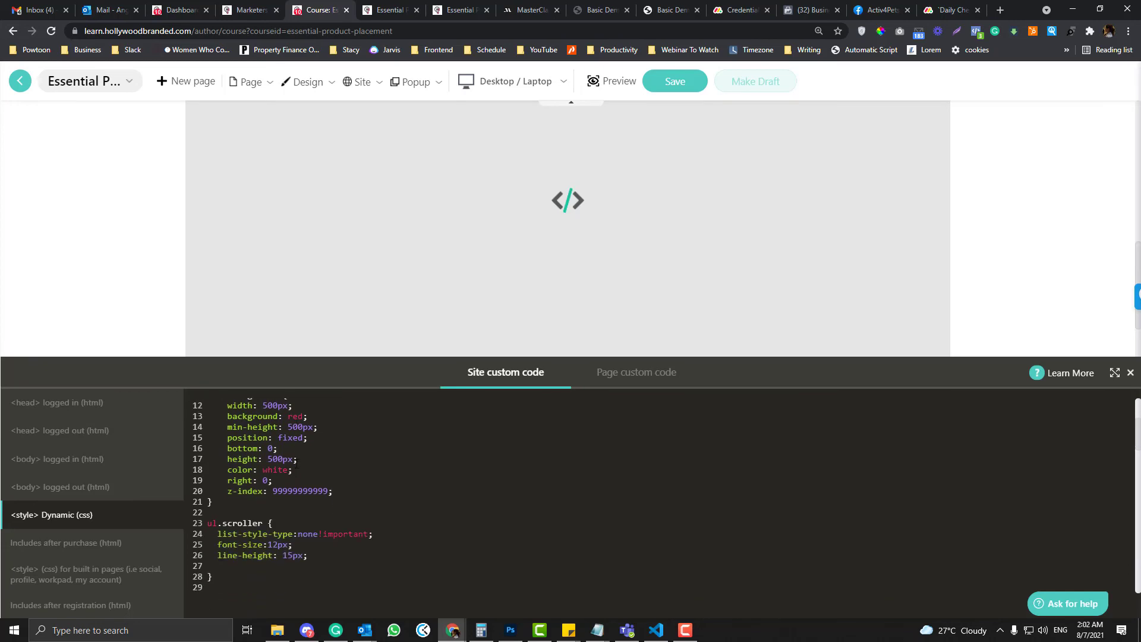
pyautogui.scroll(-3)
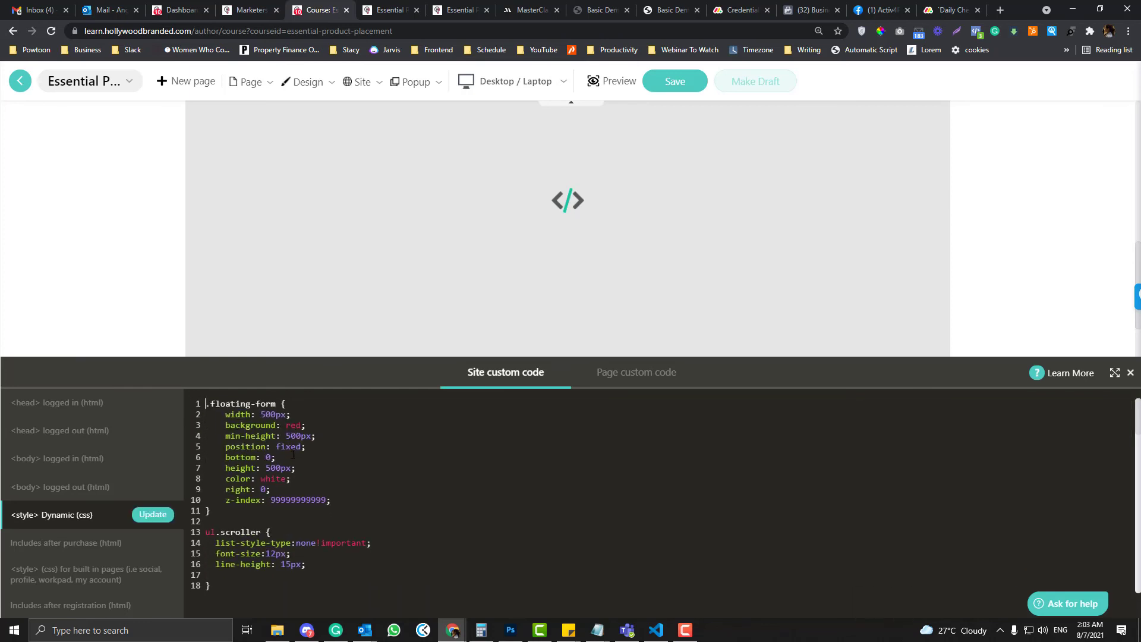
# - Delete the duplicate .item h4 rule under /*slider*/ and save the CSS with Update
pyautogui.scroll(-3)
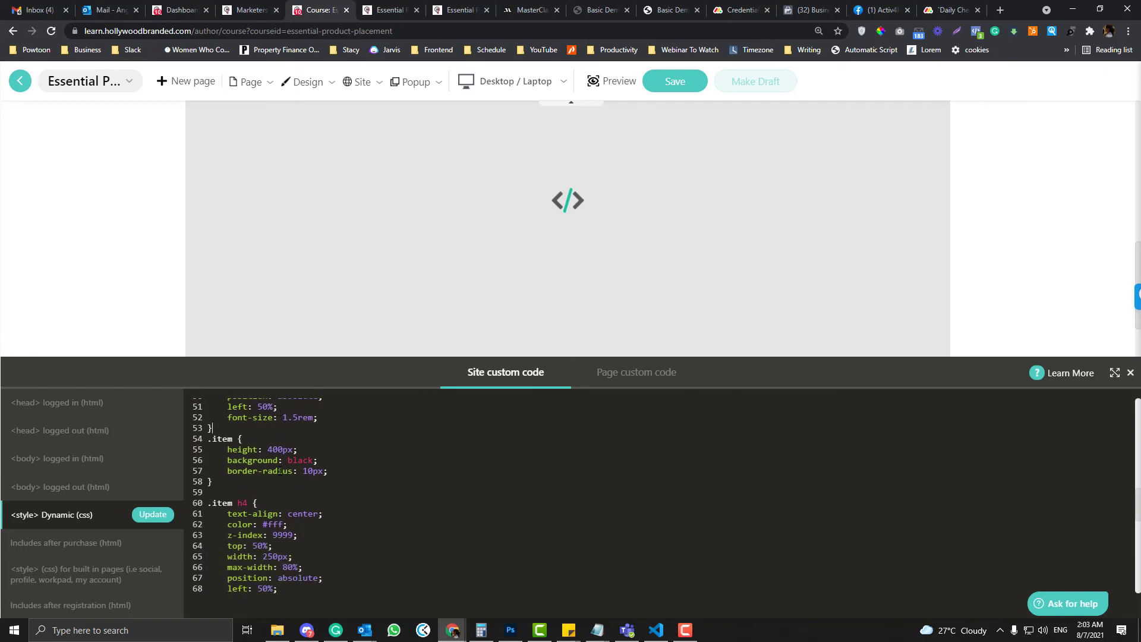
pyautogui.scroll(-3)
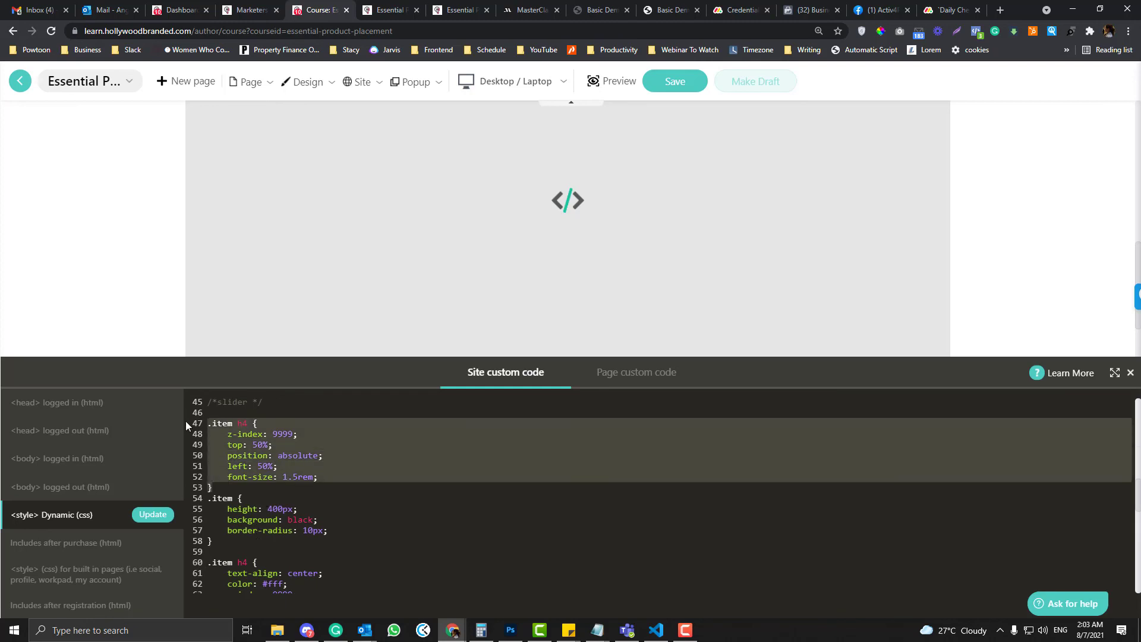
pyautogui.scroll(-3)
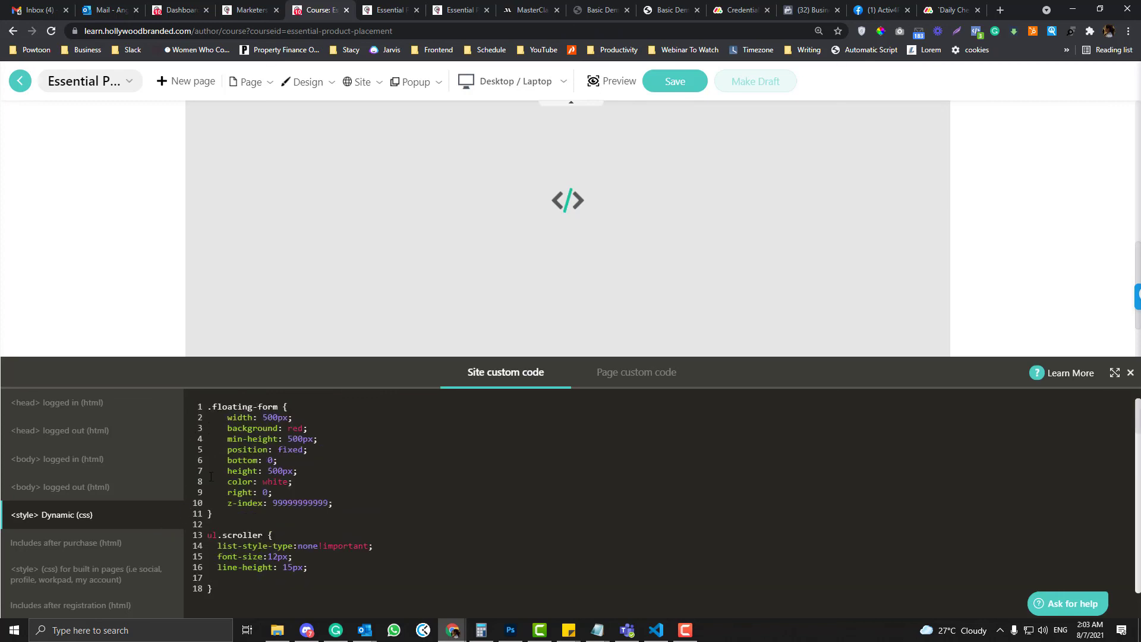
pyautogui.click(673, 81)
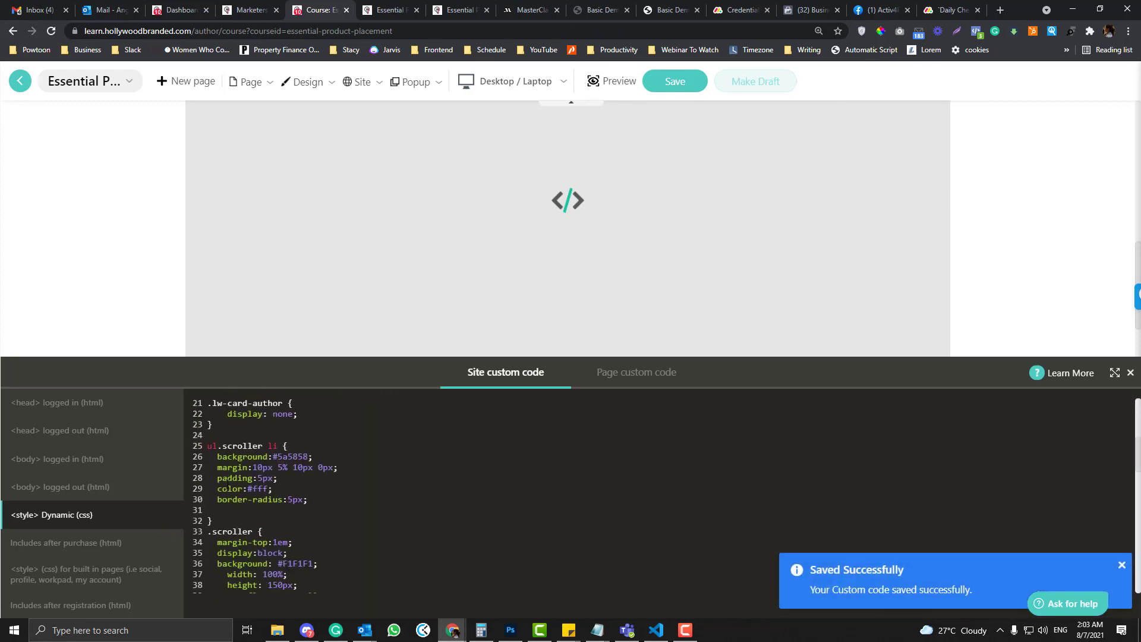
# - Scroll the live page to confirm the lesson carousel shows centered card titles
pyautogui.scroll(-3)
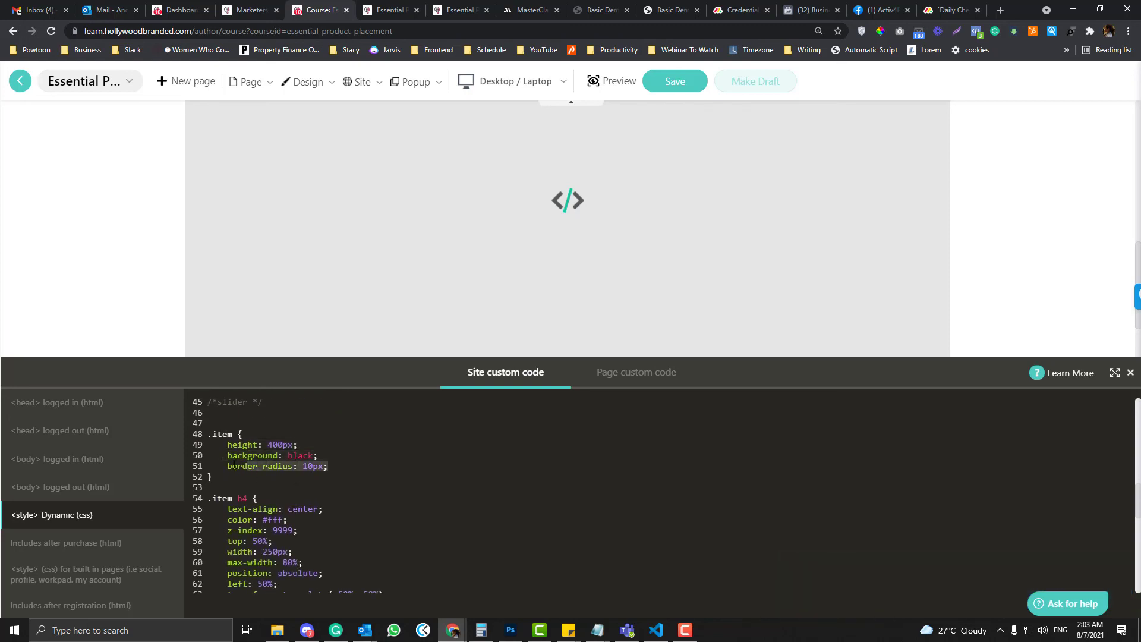
pyautogui.scroll(-3)
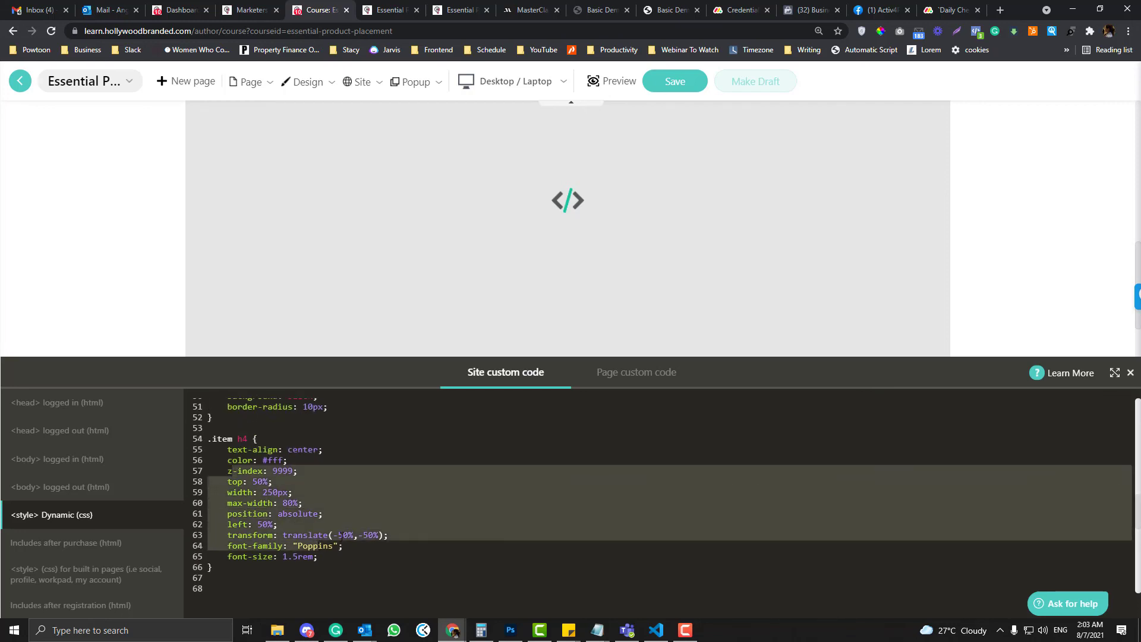
pyautogui.scroll(-3)
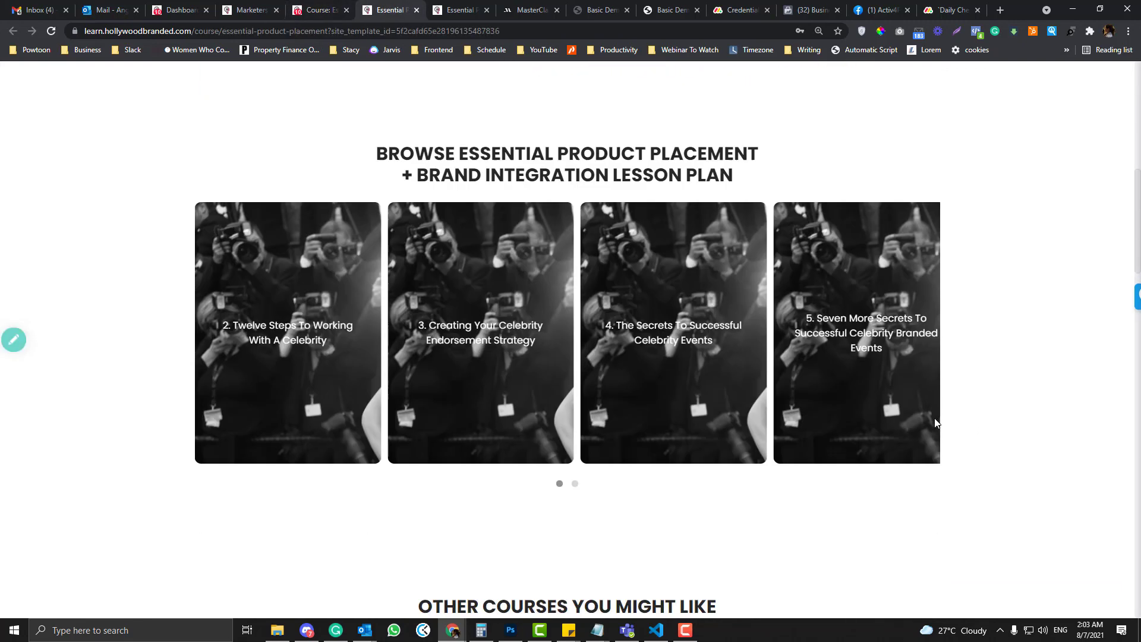
pyautogui.scroll(3)
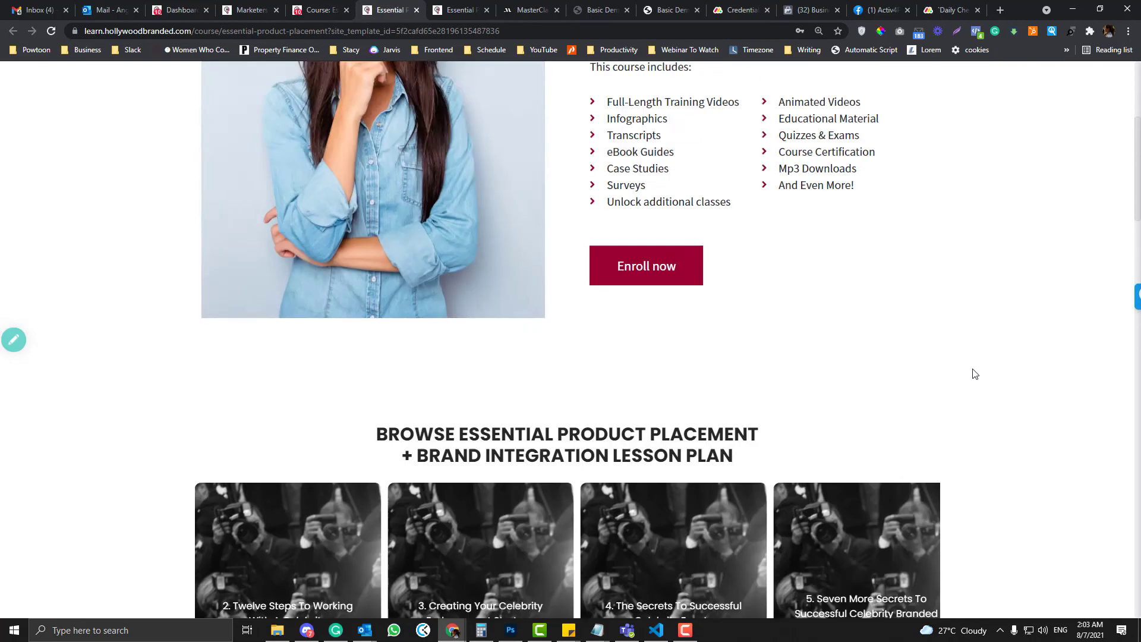
pyautogui.scroll(-3)
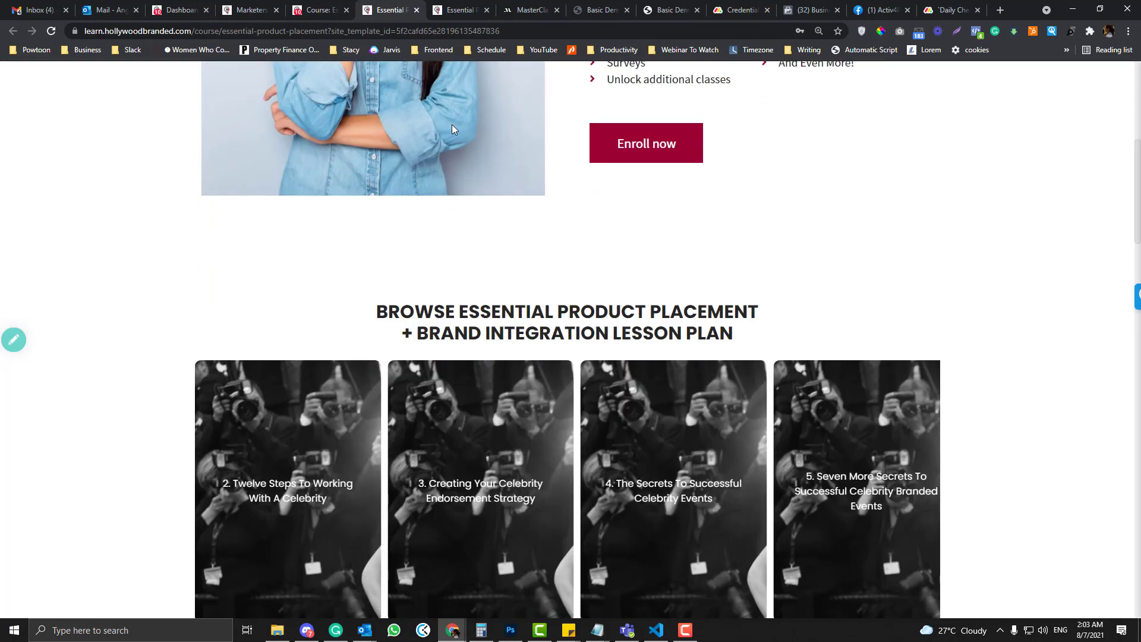
pyautogui.scroll(3)
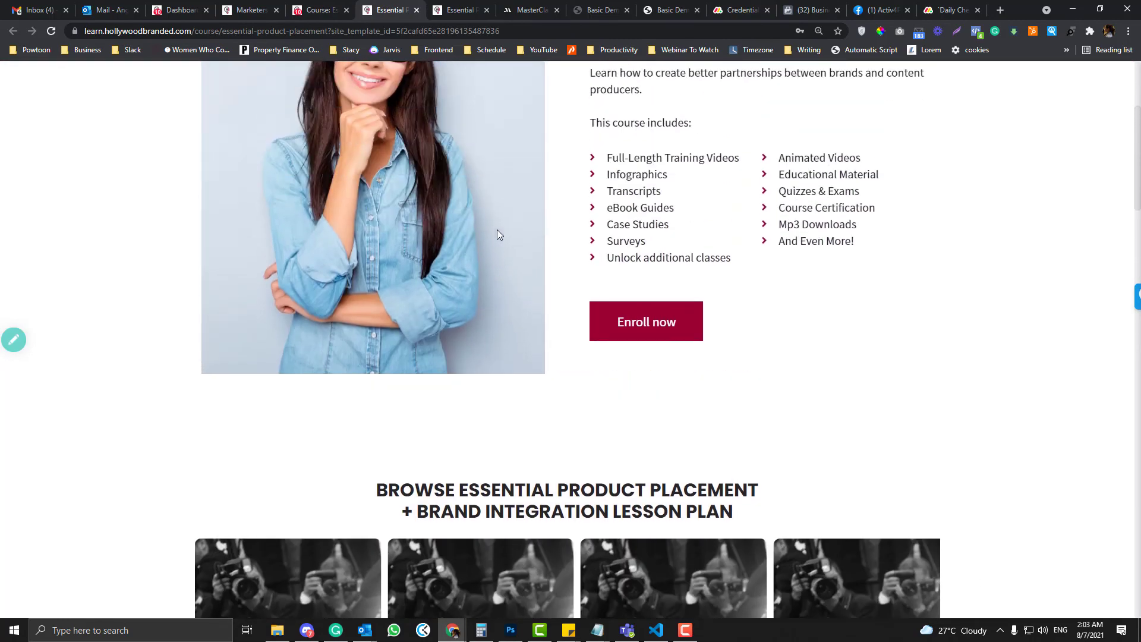